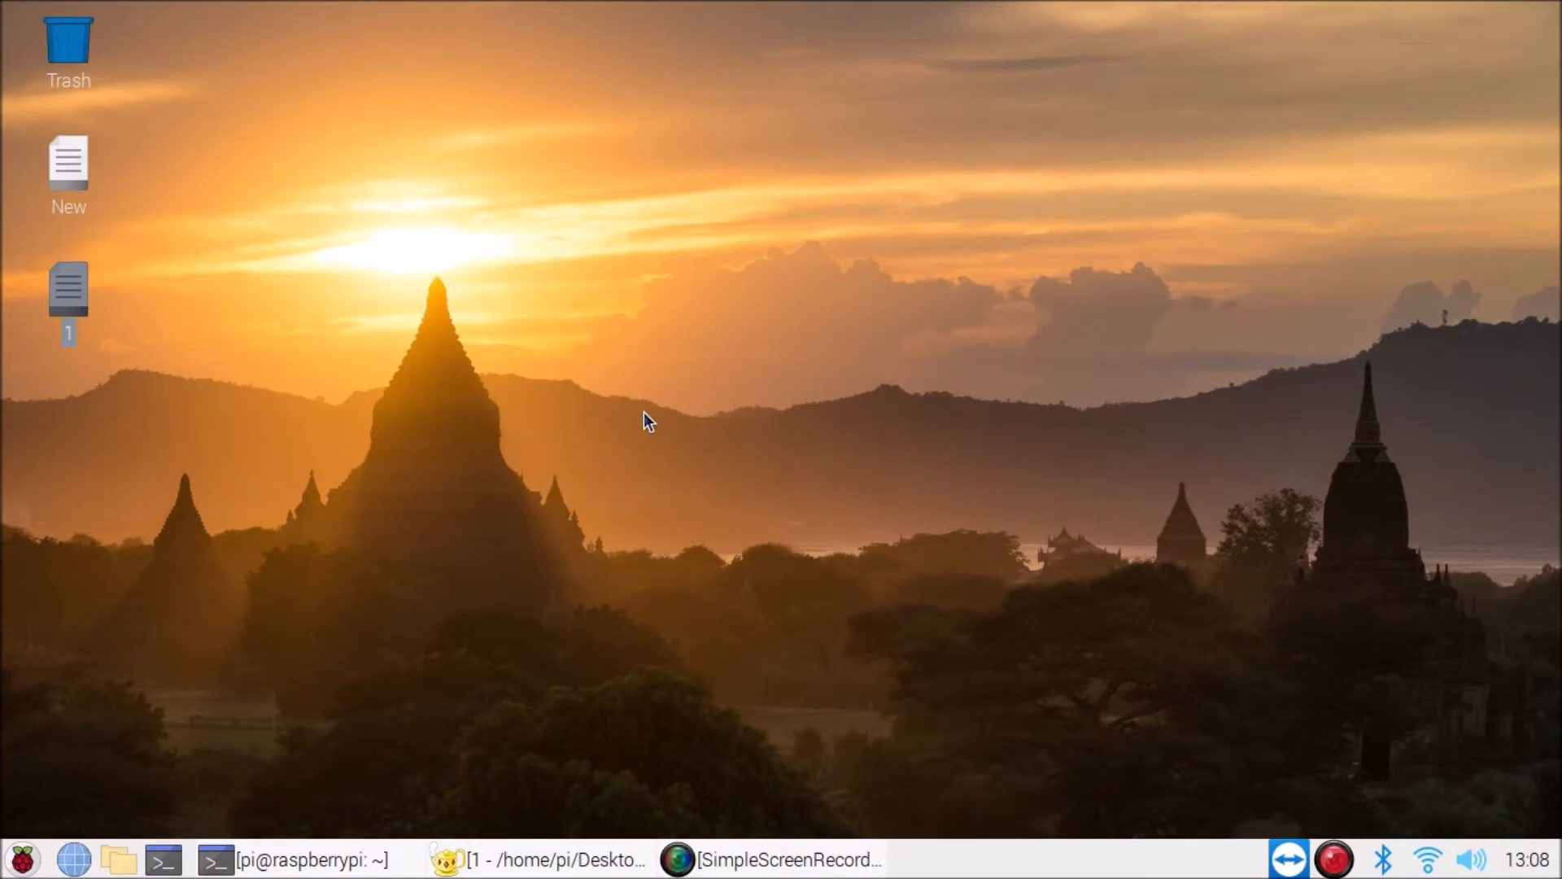
- Show the Docker command notes in Geany and open a terminal window
left_click(538, 859)
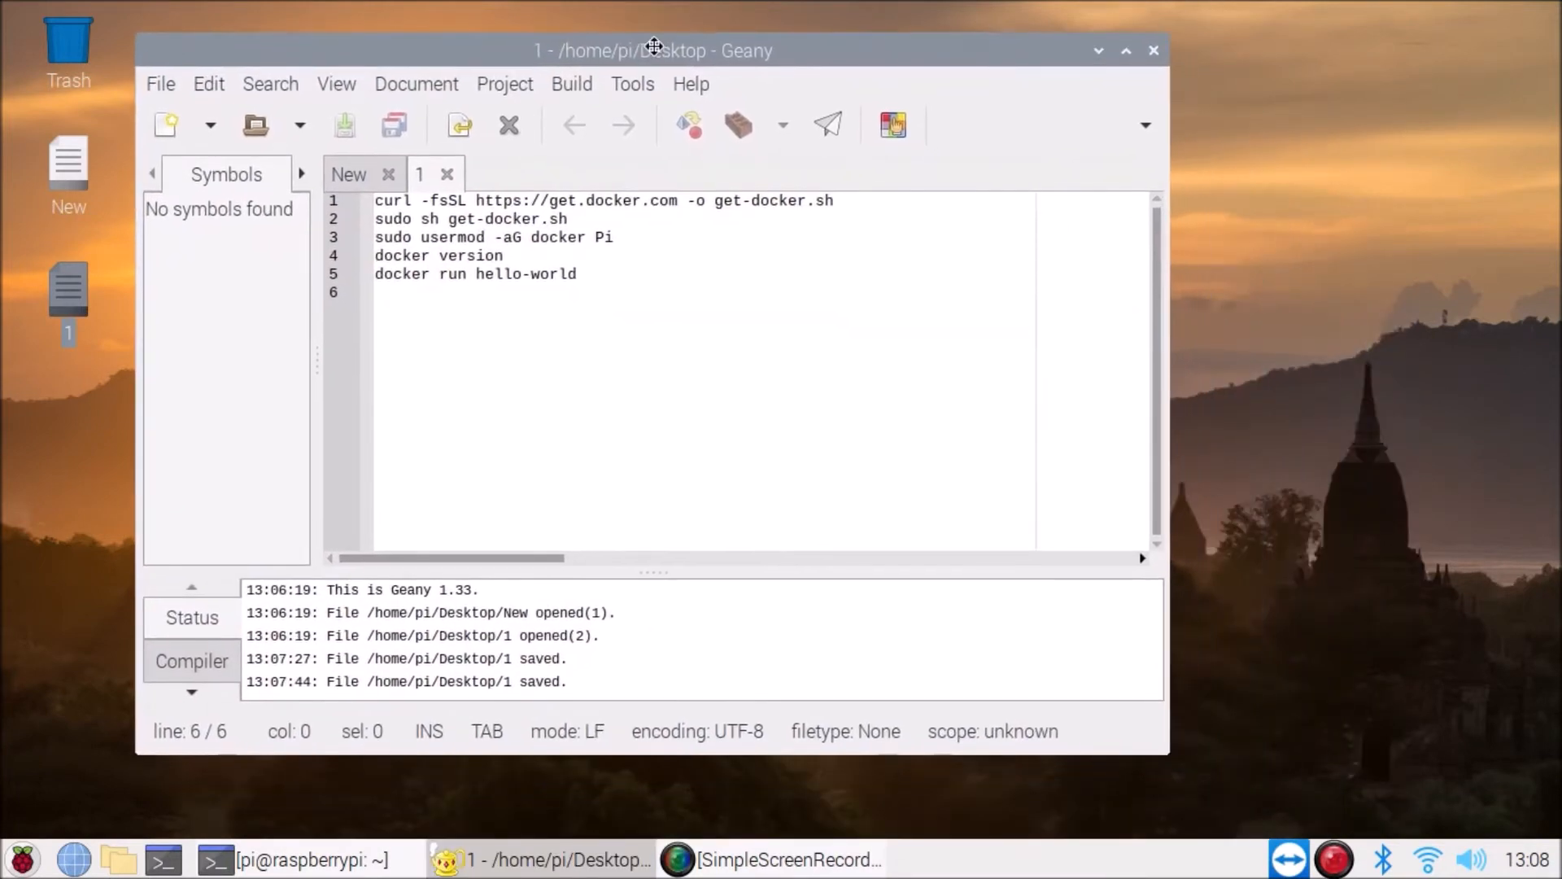
left_click(212, 859)
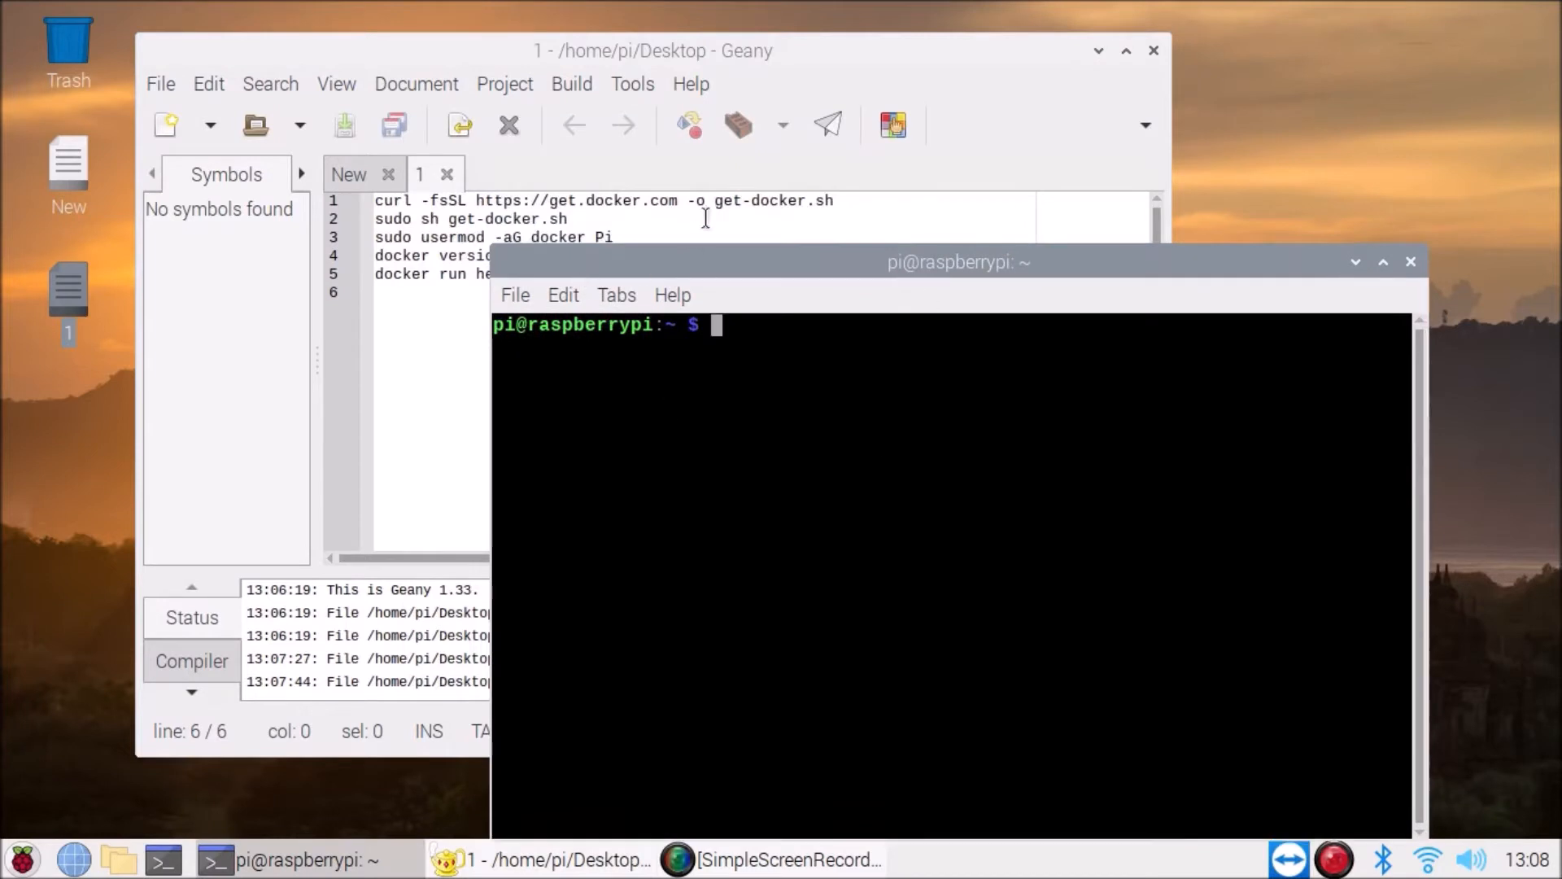
- Run the copied curl command to download get-docker.sh, then list the home folder
right_click(598, 200)
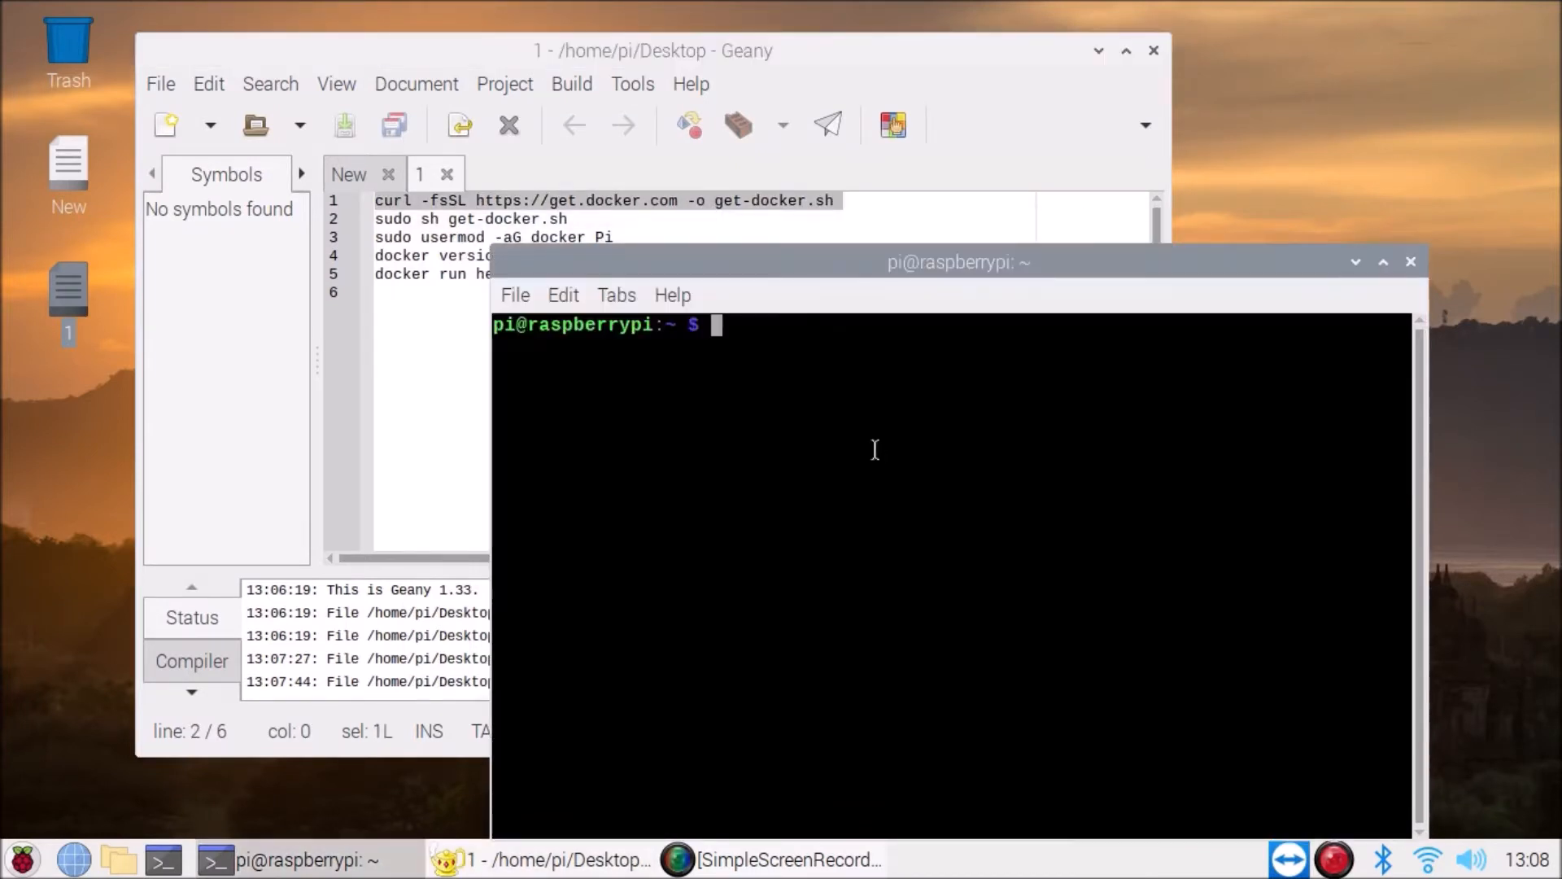
key("Return")
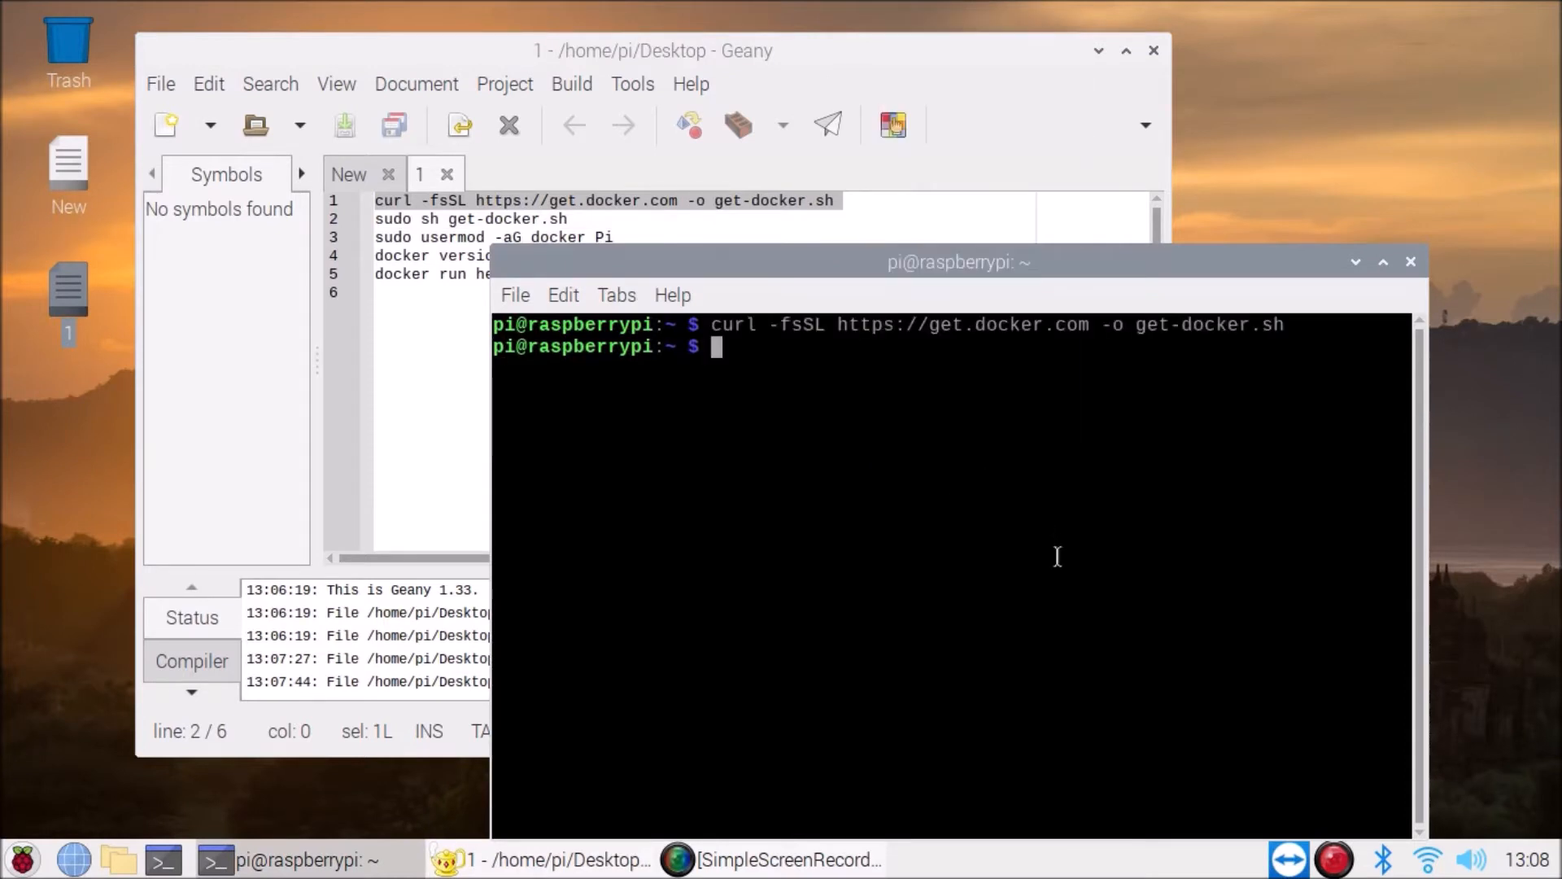
type("l")
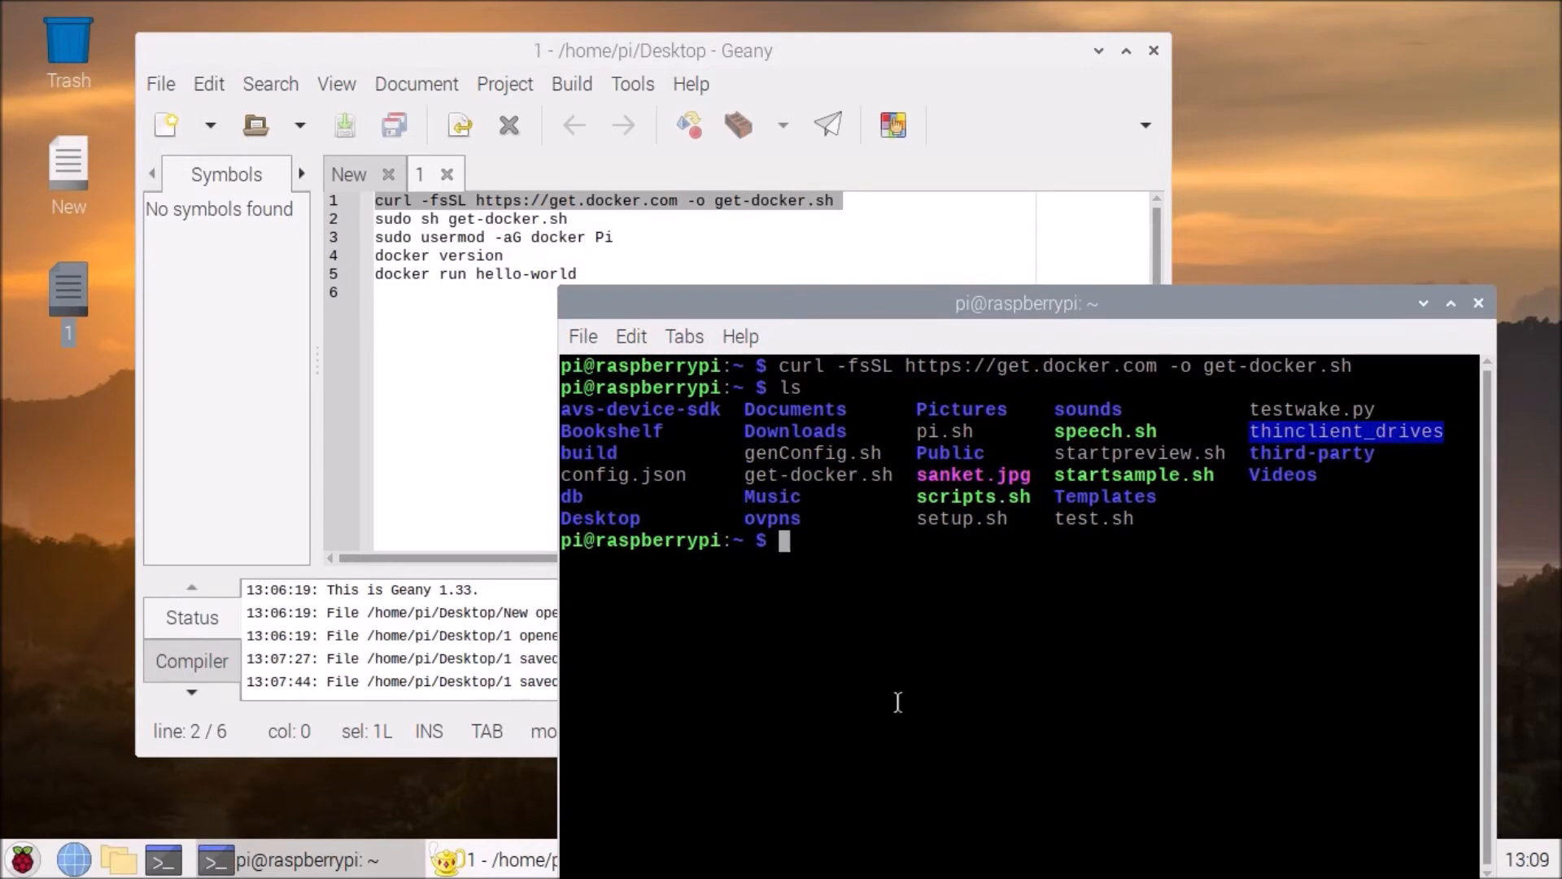
- Run 'sudo sh get-docker.sh' to start the Docker install script
type("sudo")
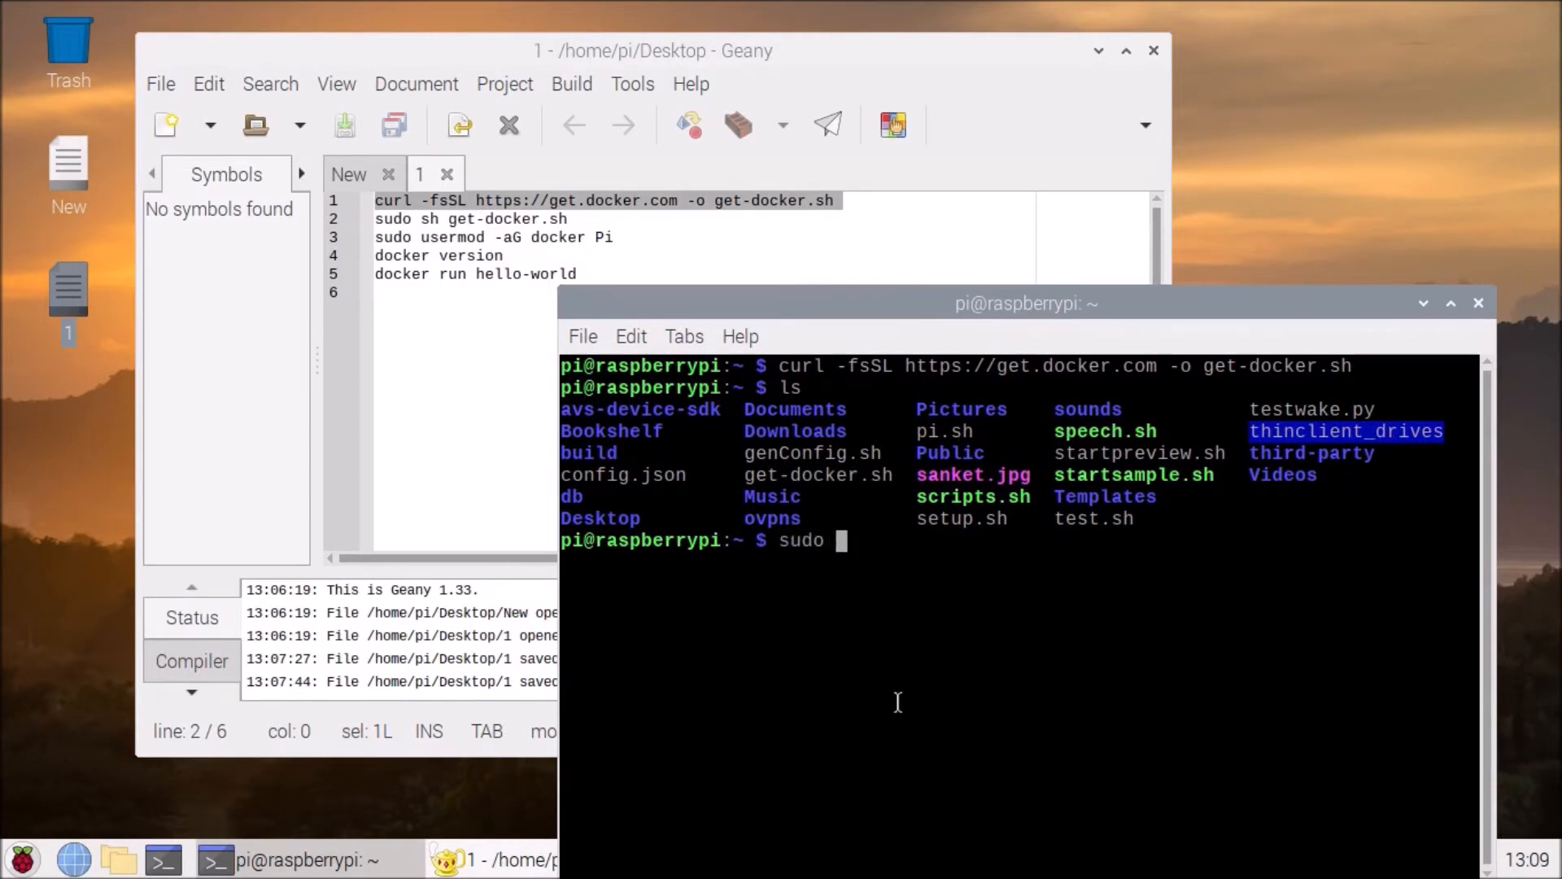
type("sh")
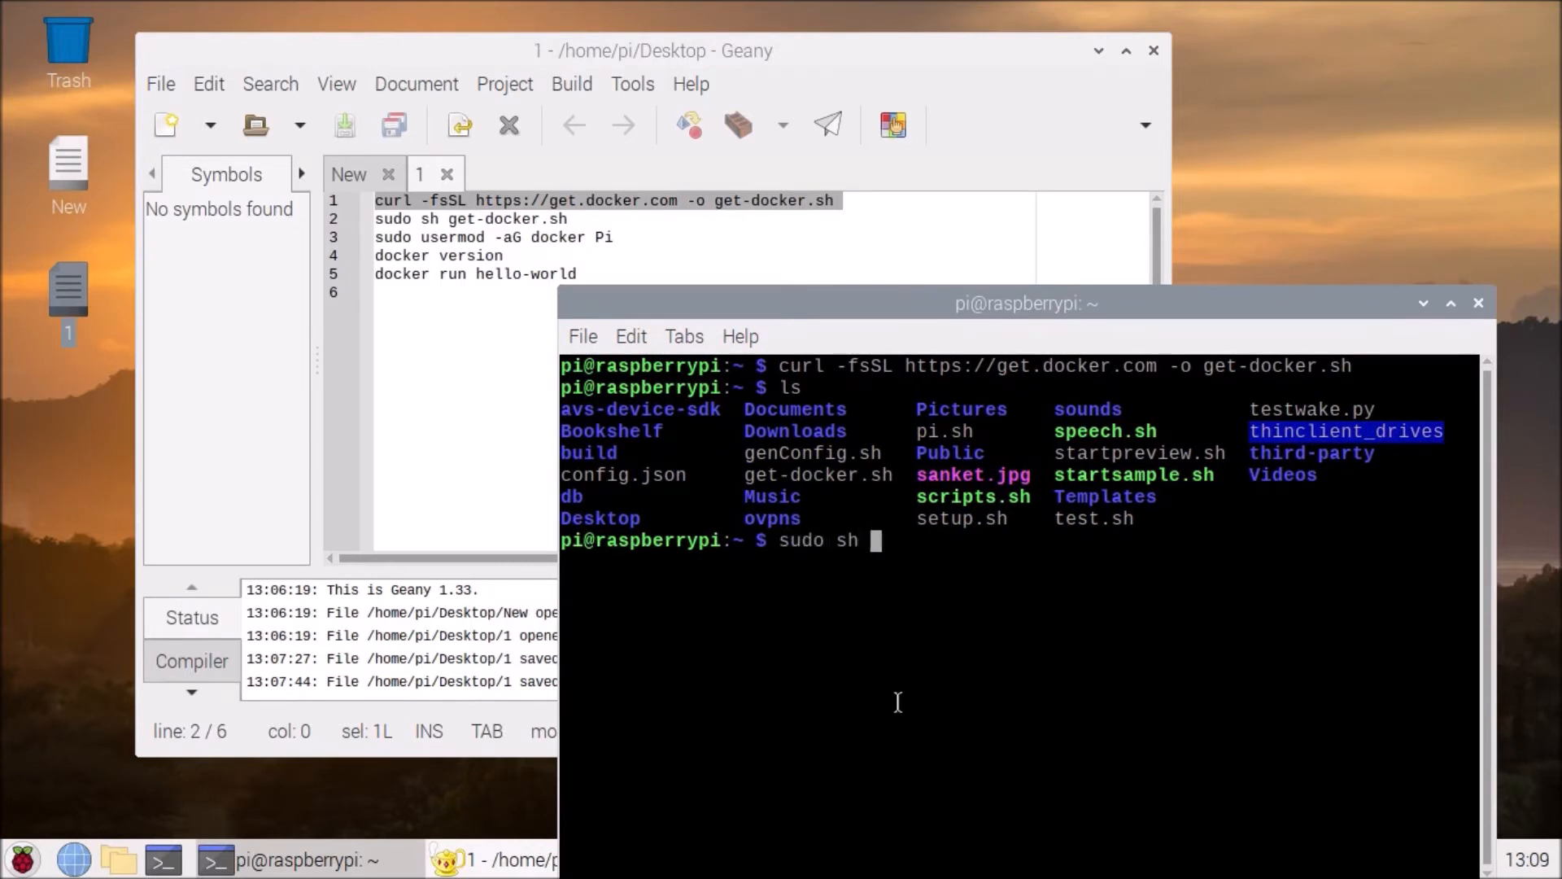
type("ge")
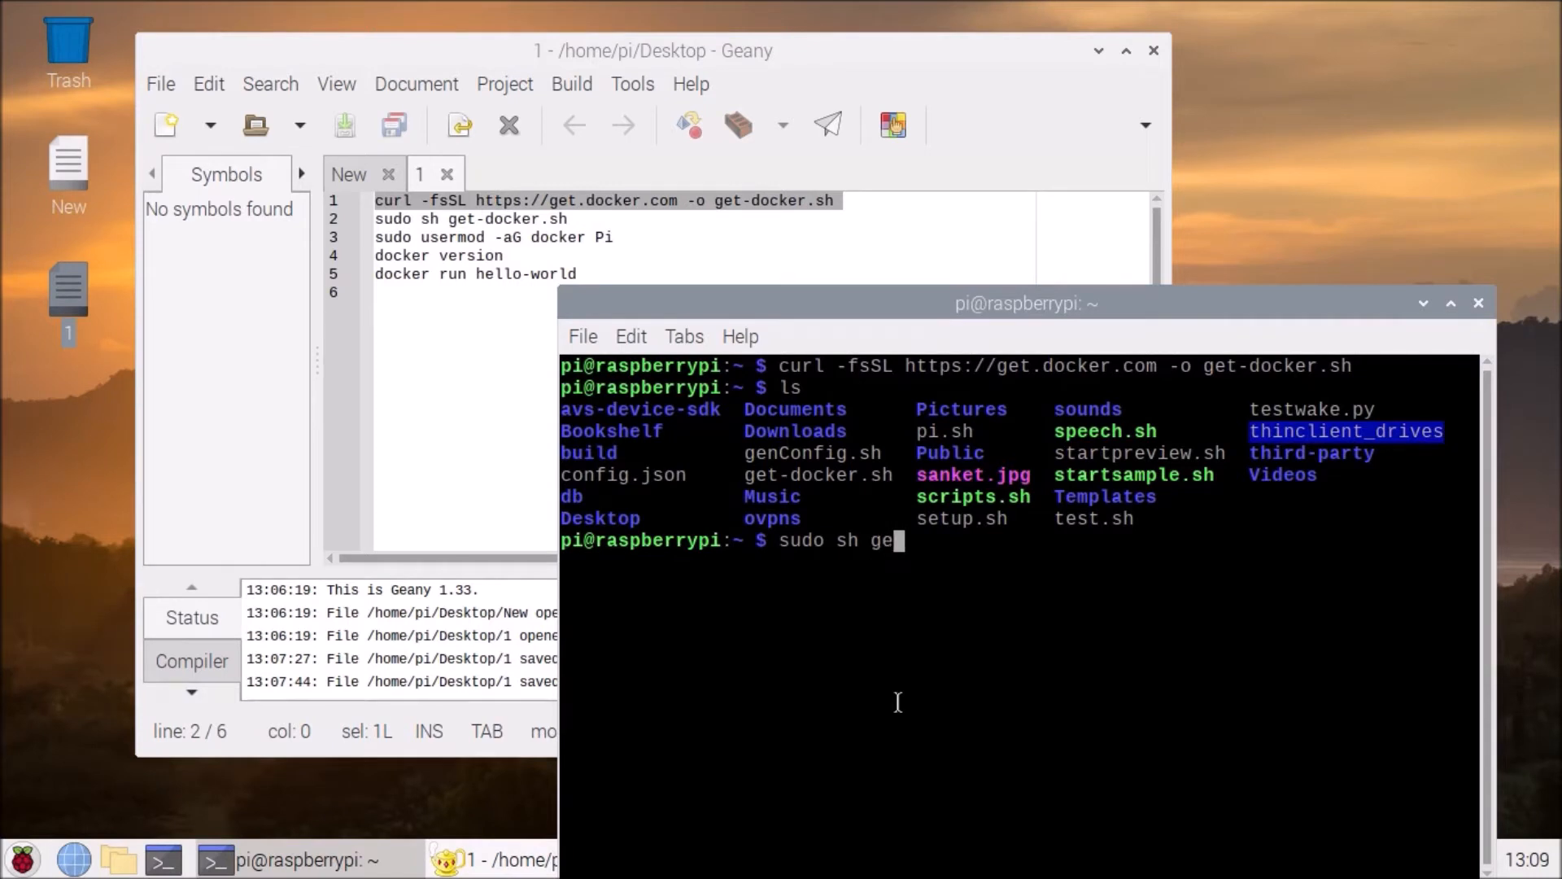
key("Tab")
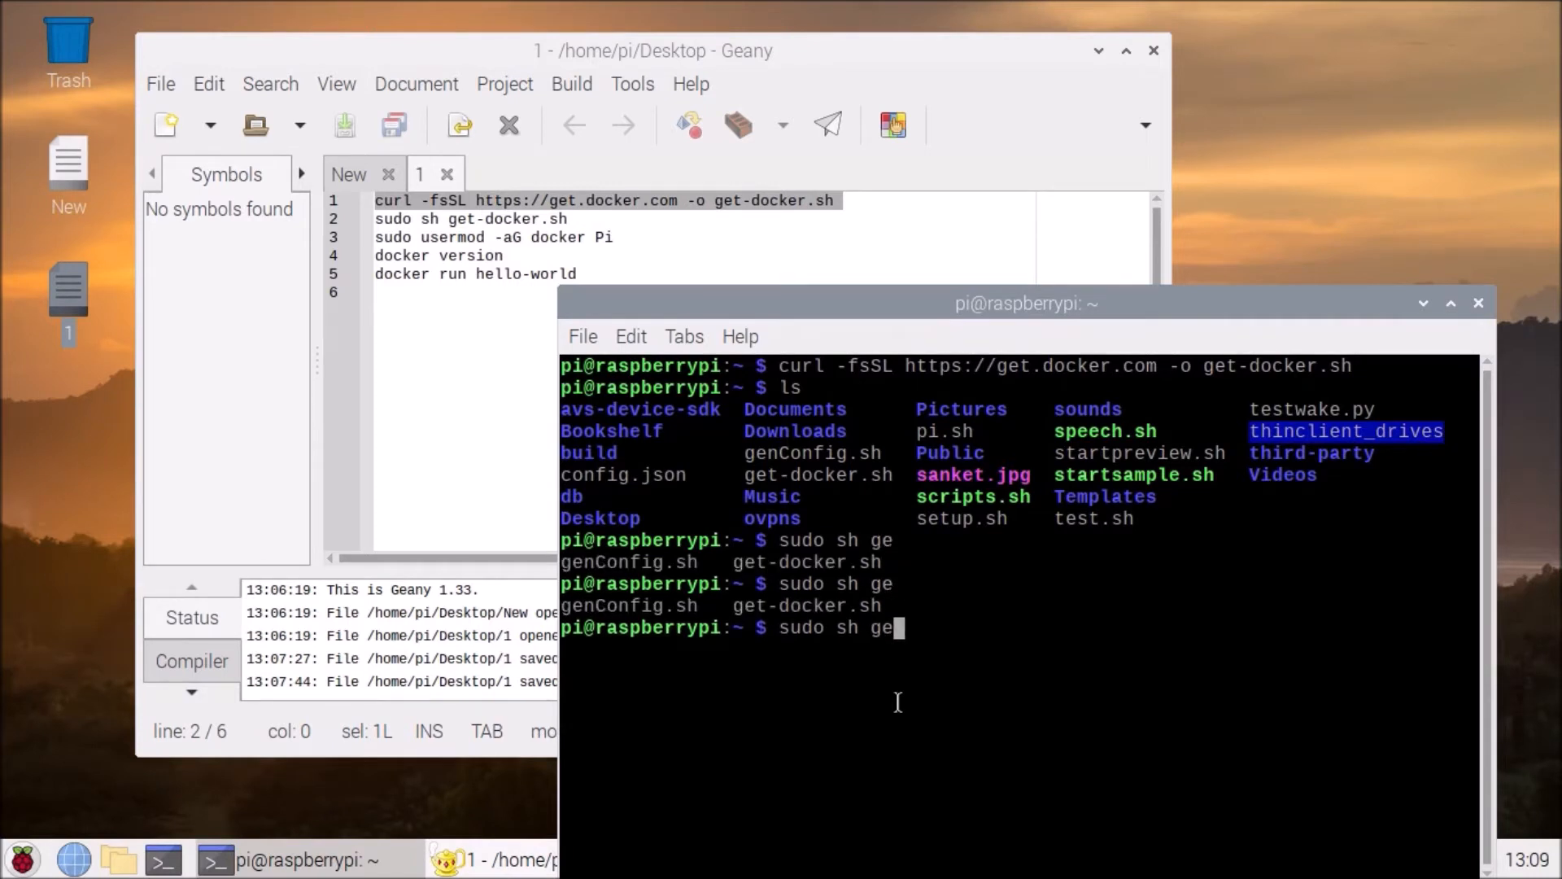
type("t")
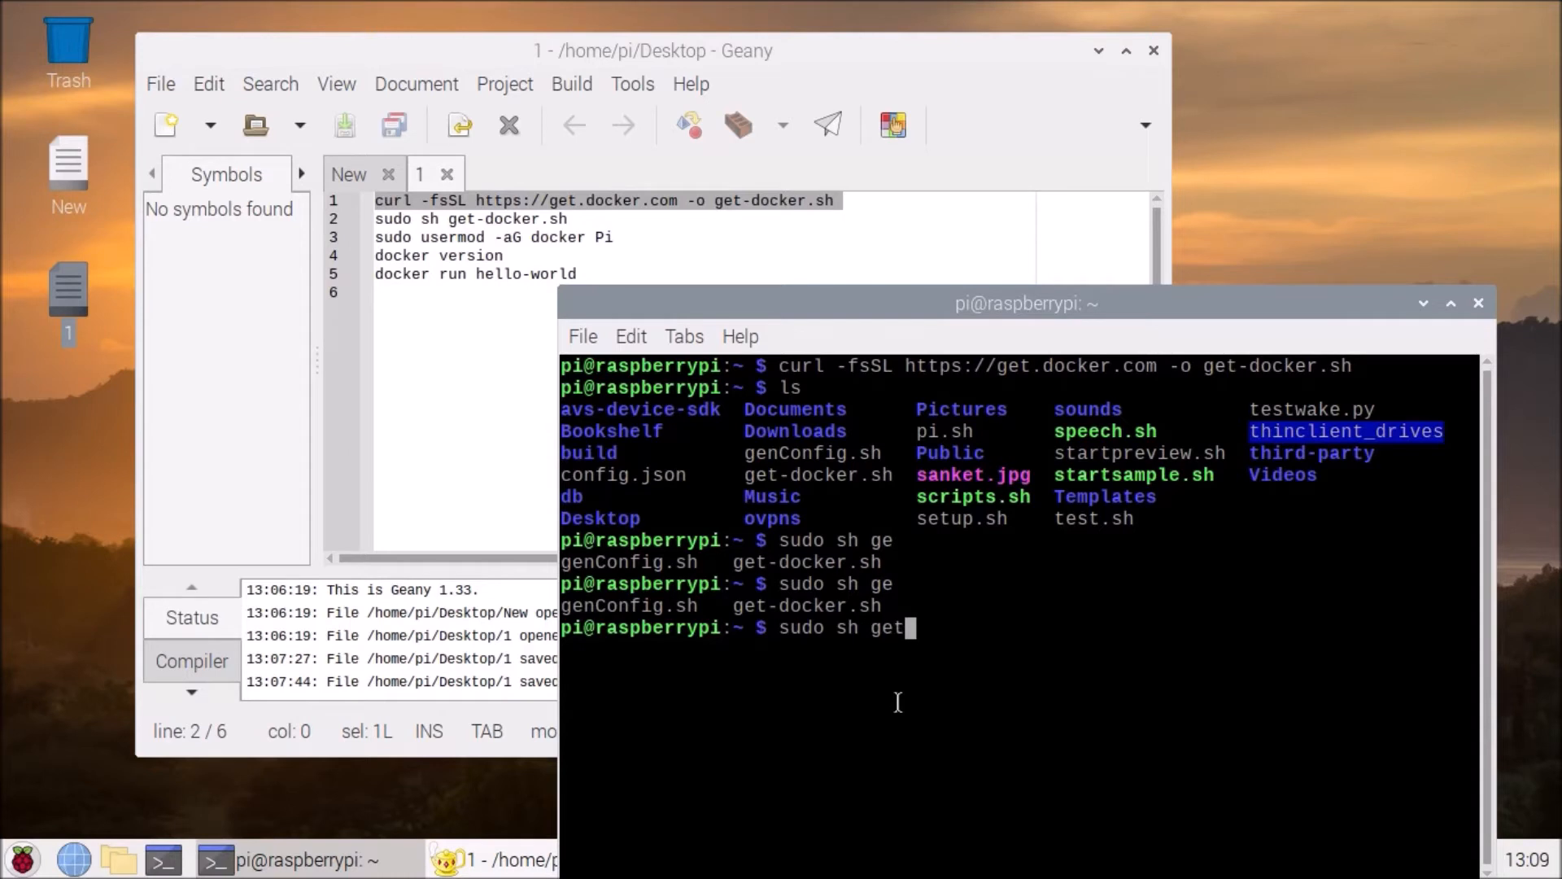
key("Return")
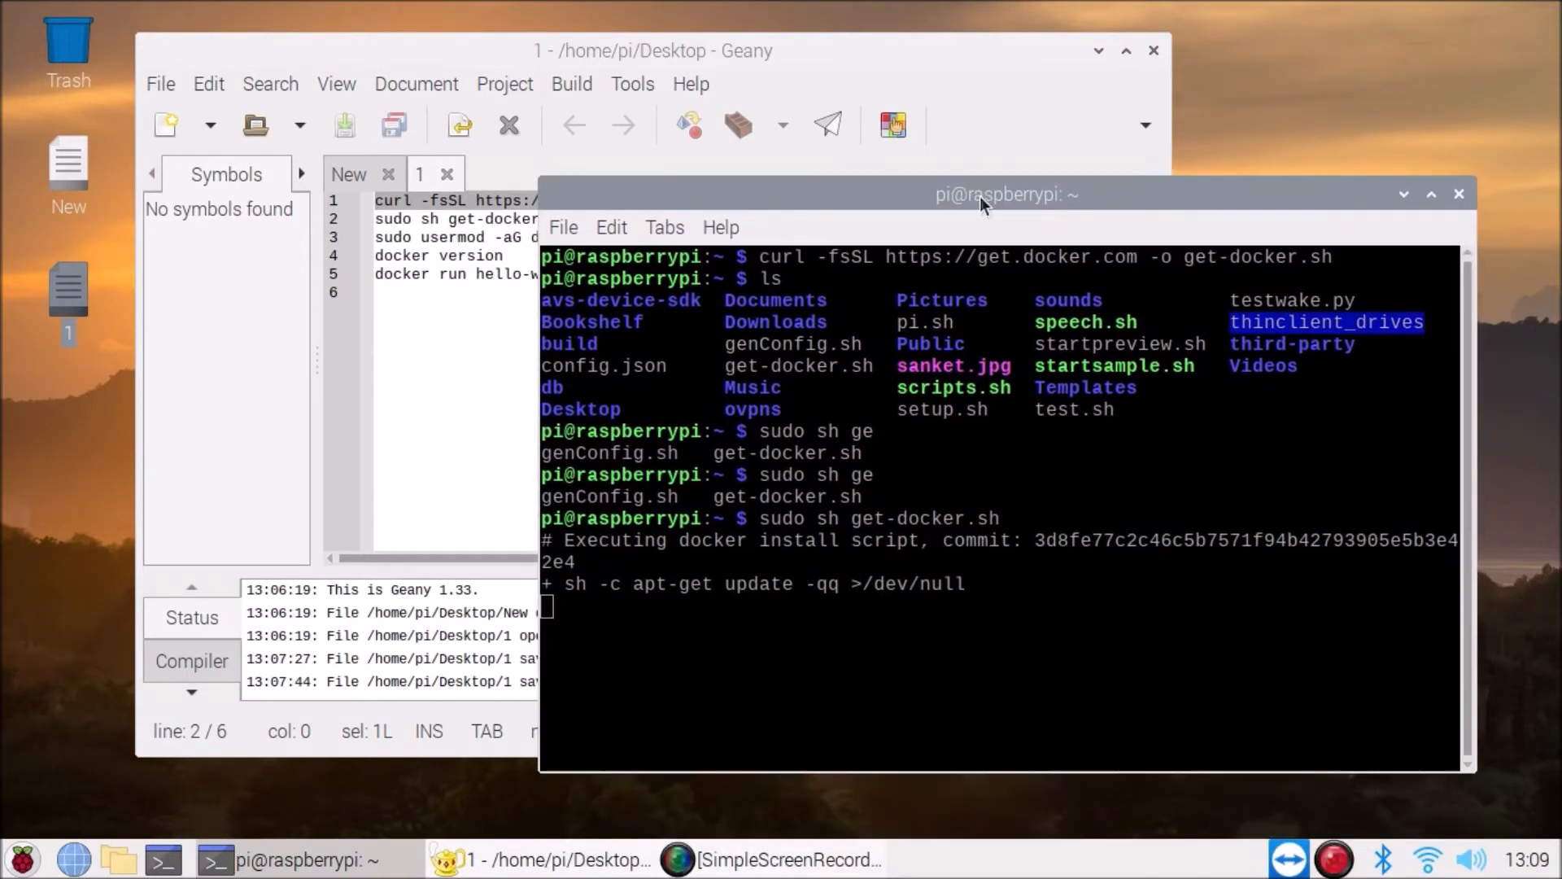
mouse_move(998, 65)
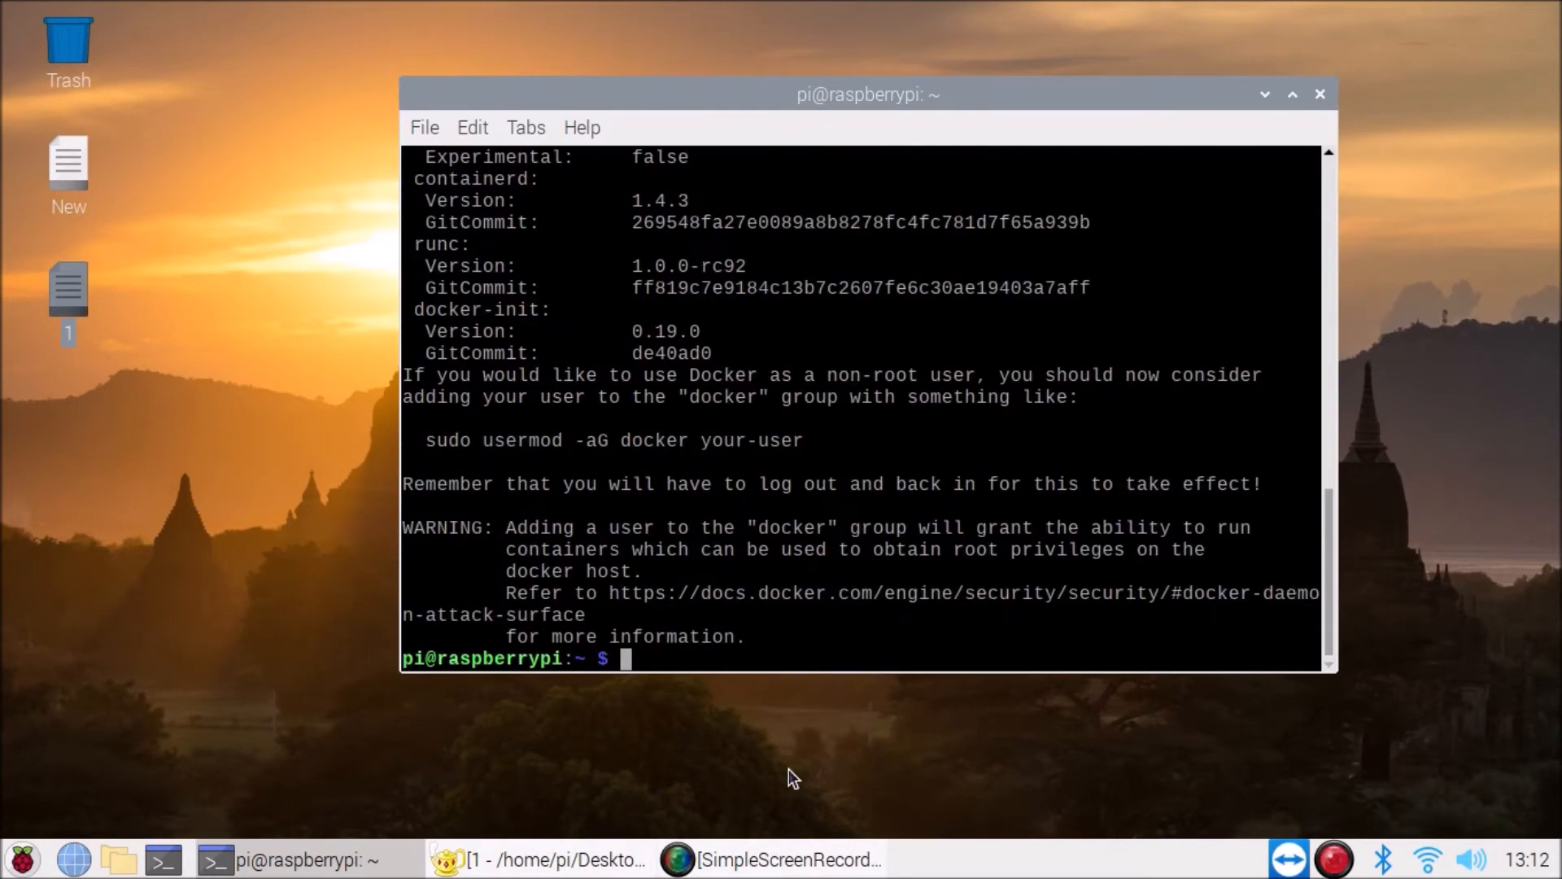
mouse_move(687, 480)
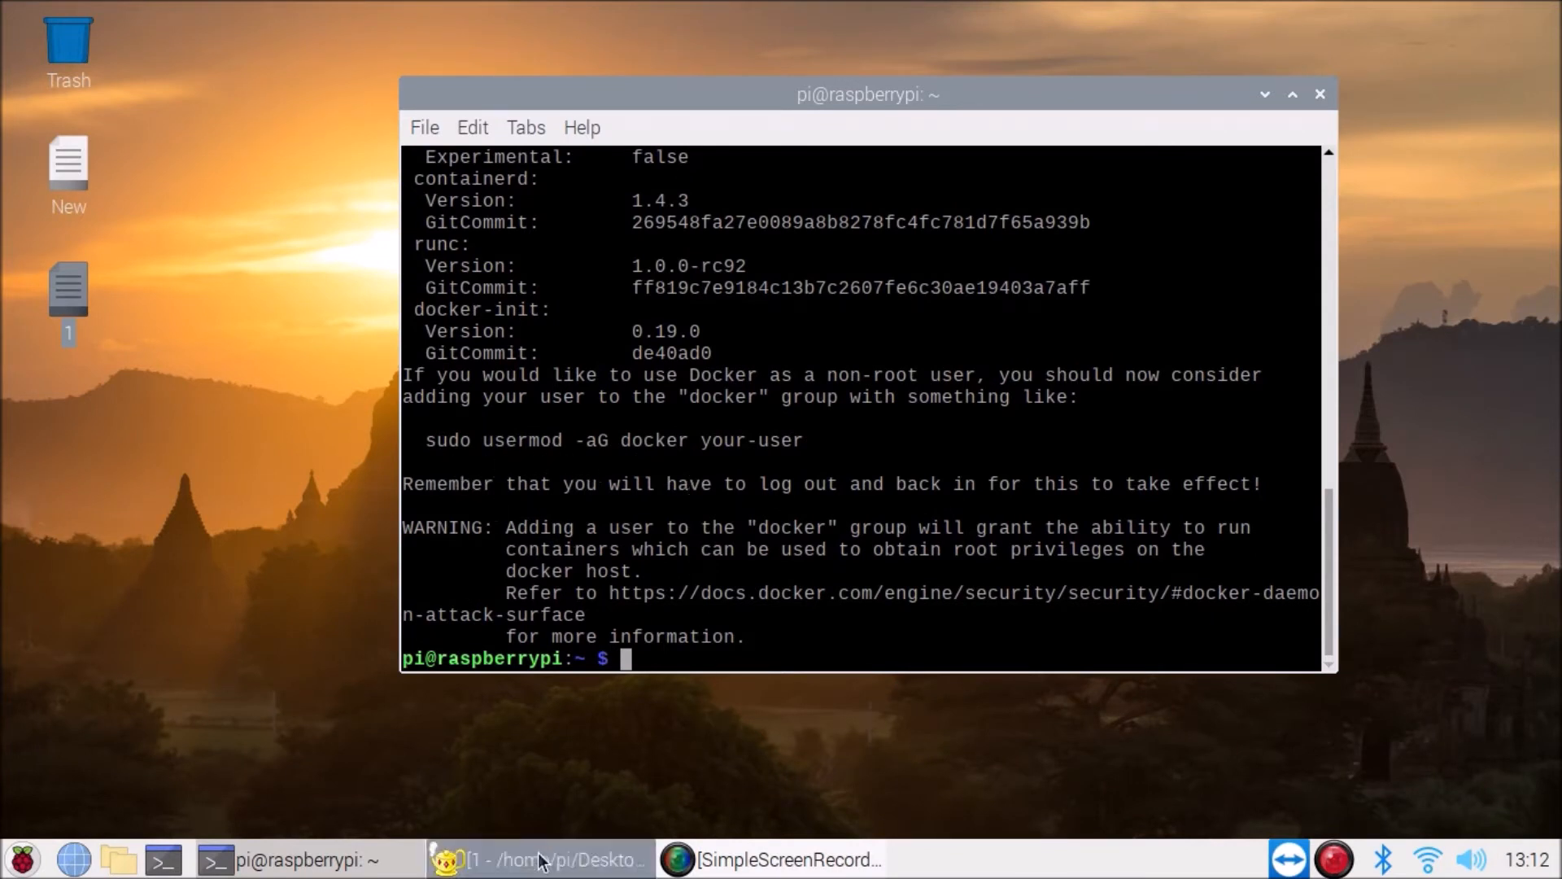
- Raise Geany and select the usermod docker-group command on line 3
left_click(540, 859)
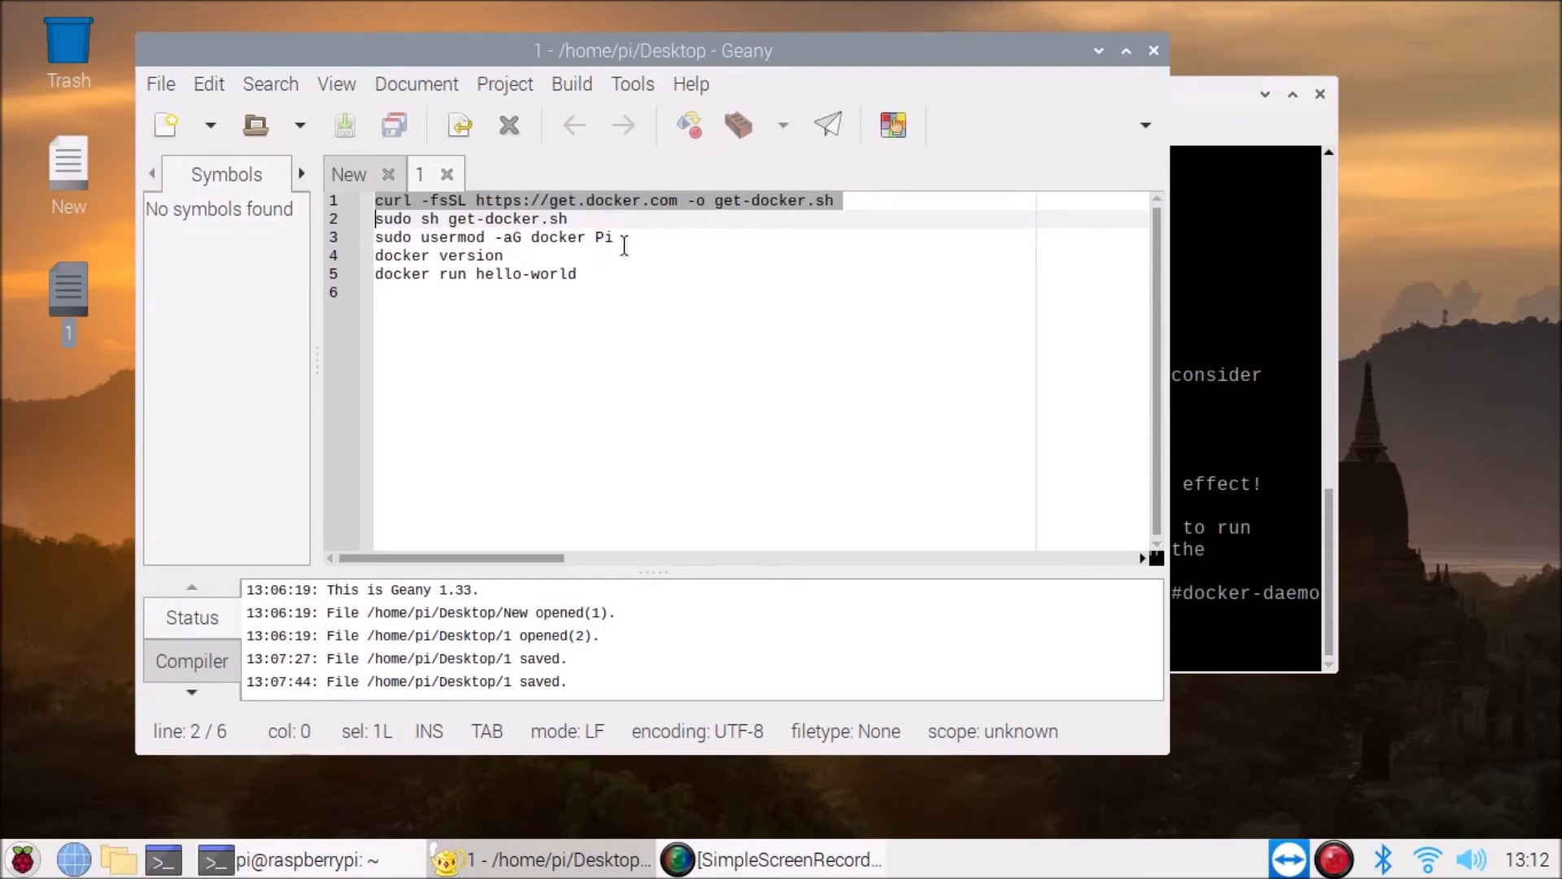
double_click(434, 237)
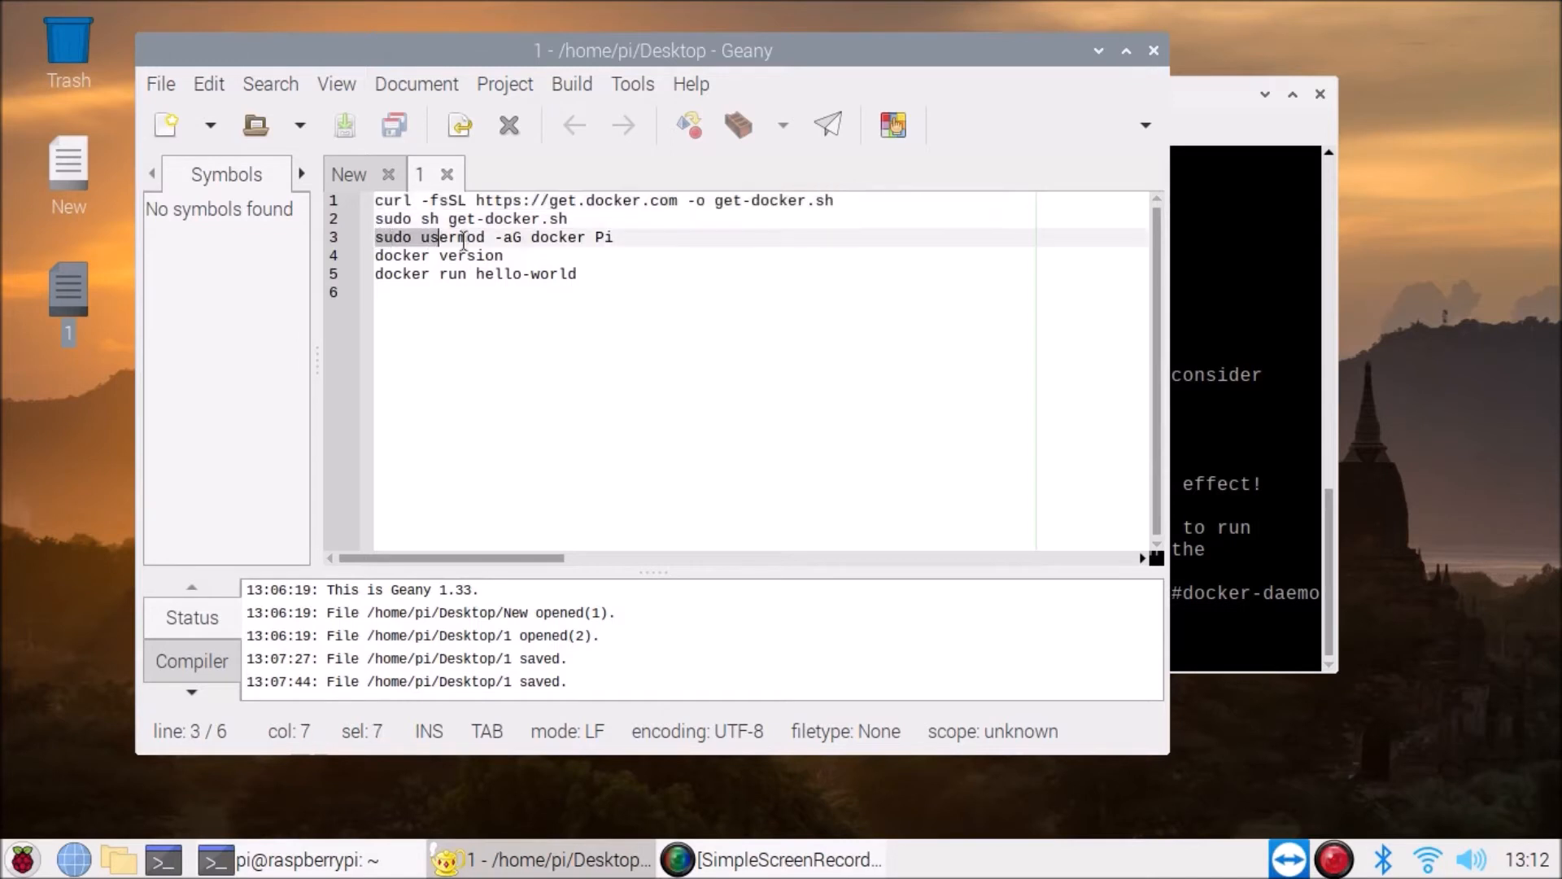
left_click(613, 236)
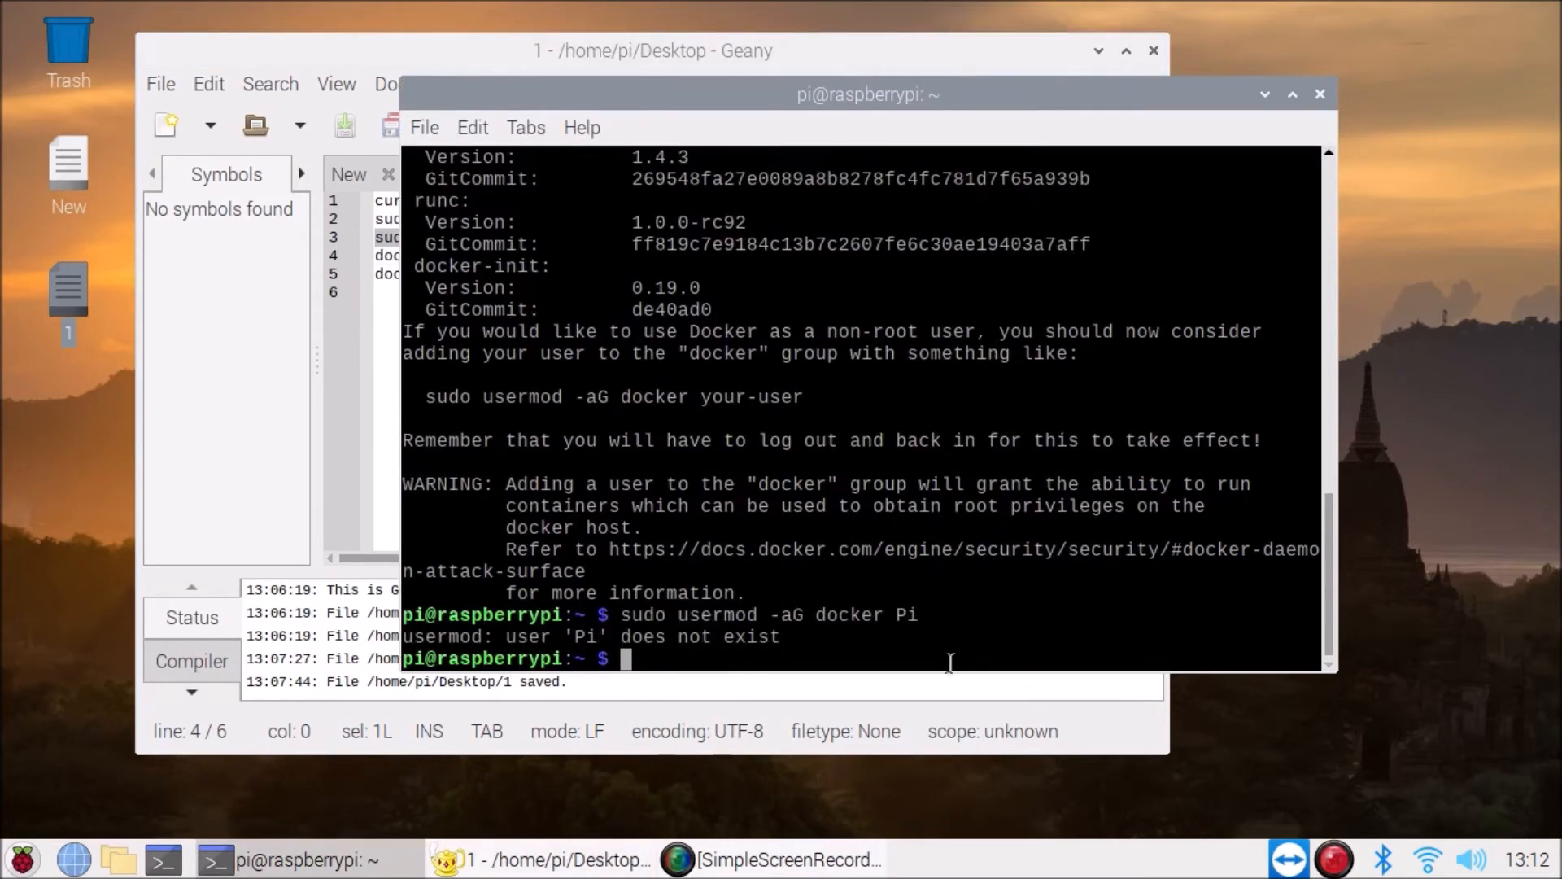
- Run 'sudo usermod -aG docker pi' with the lowercase user name
type("sudo usermod -aG docker p")
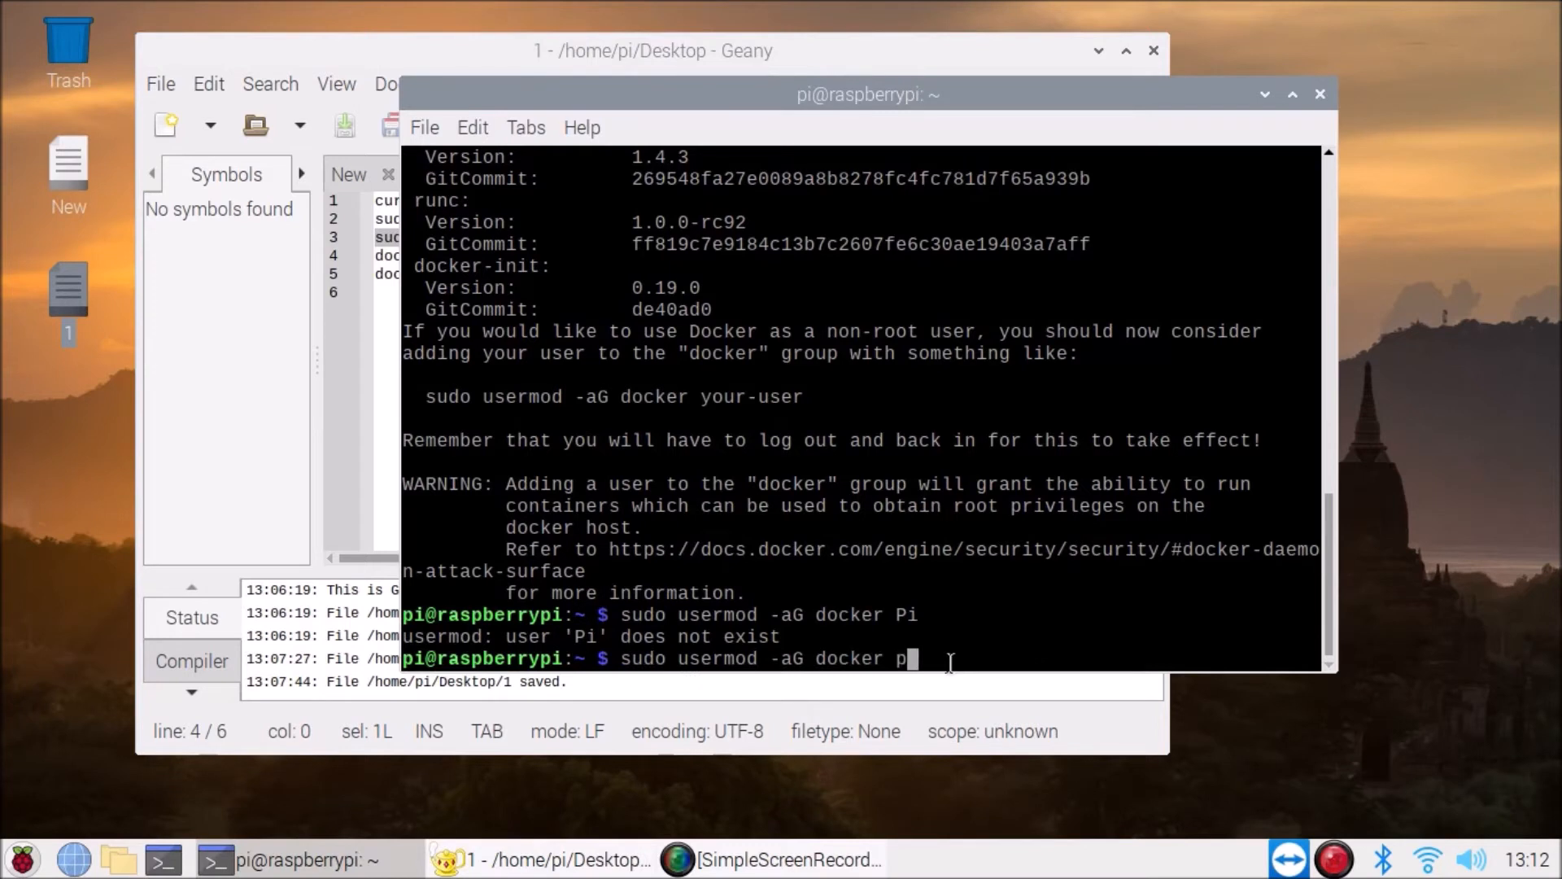
key("Return")
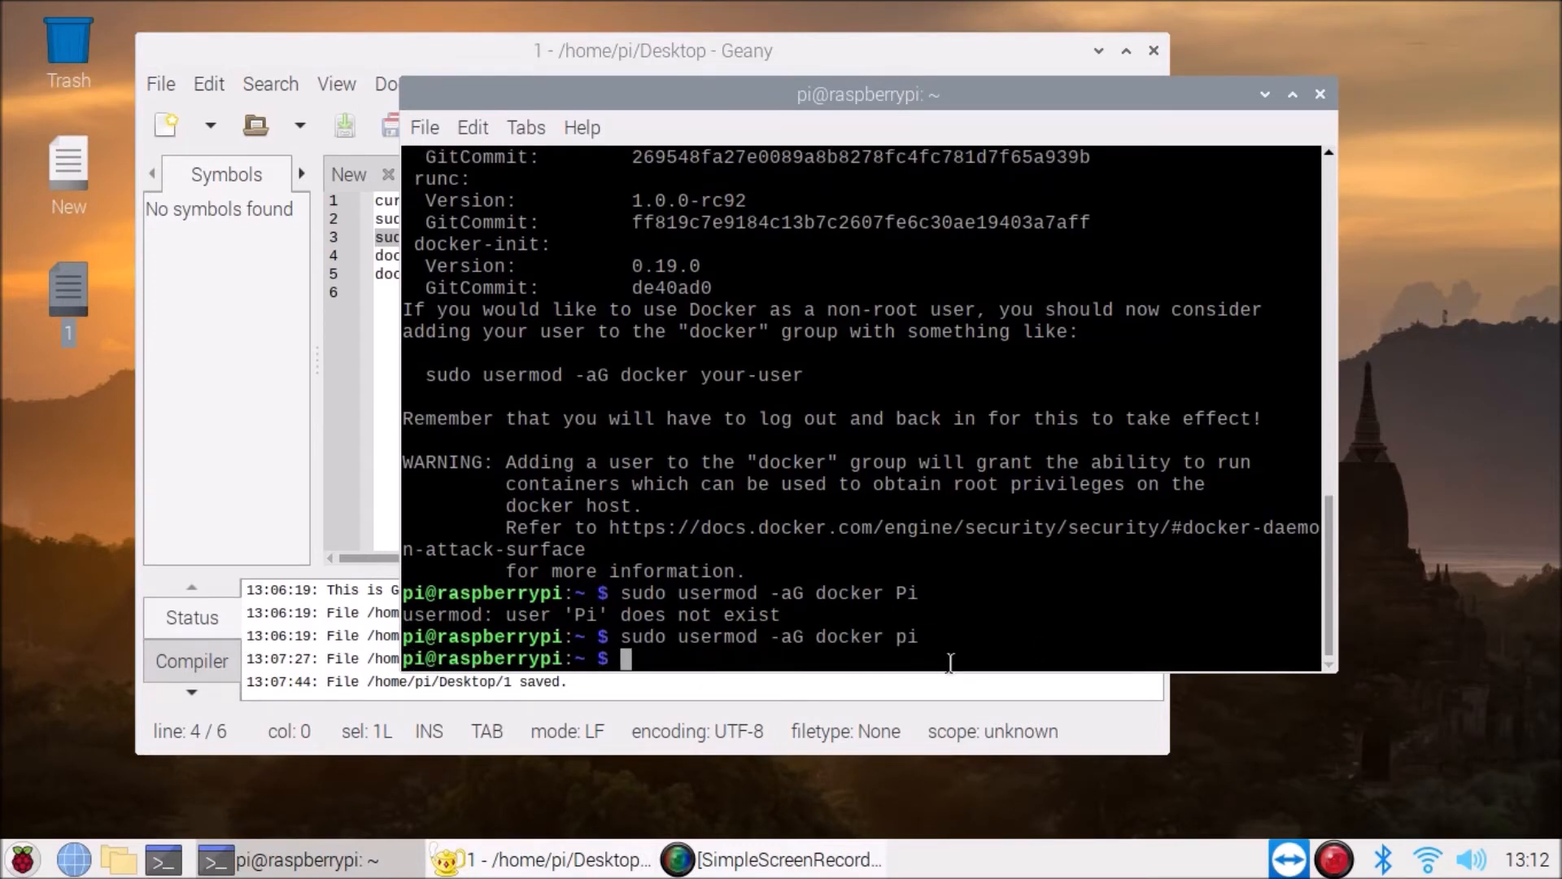
mouse_move(704, 485)
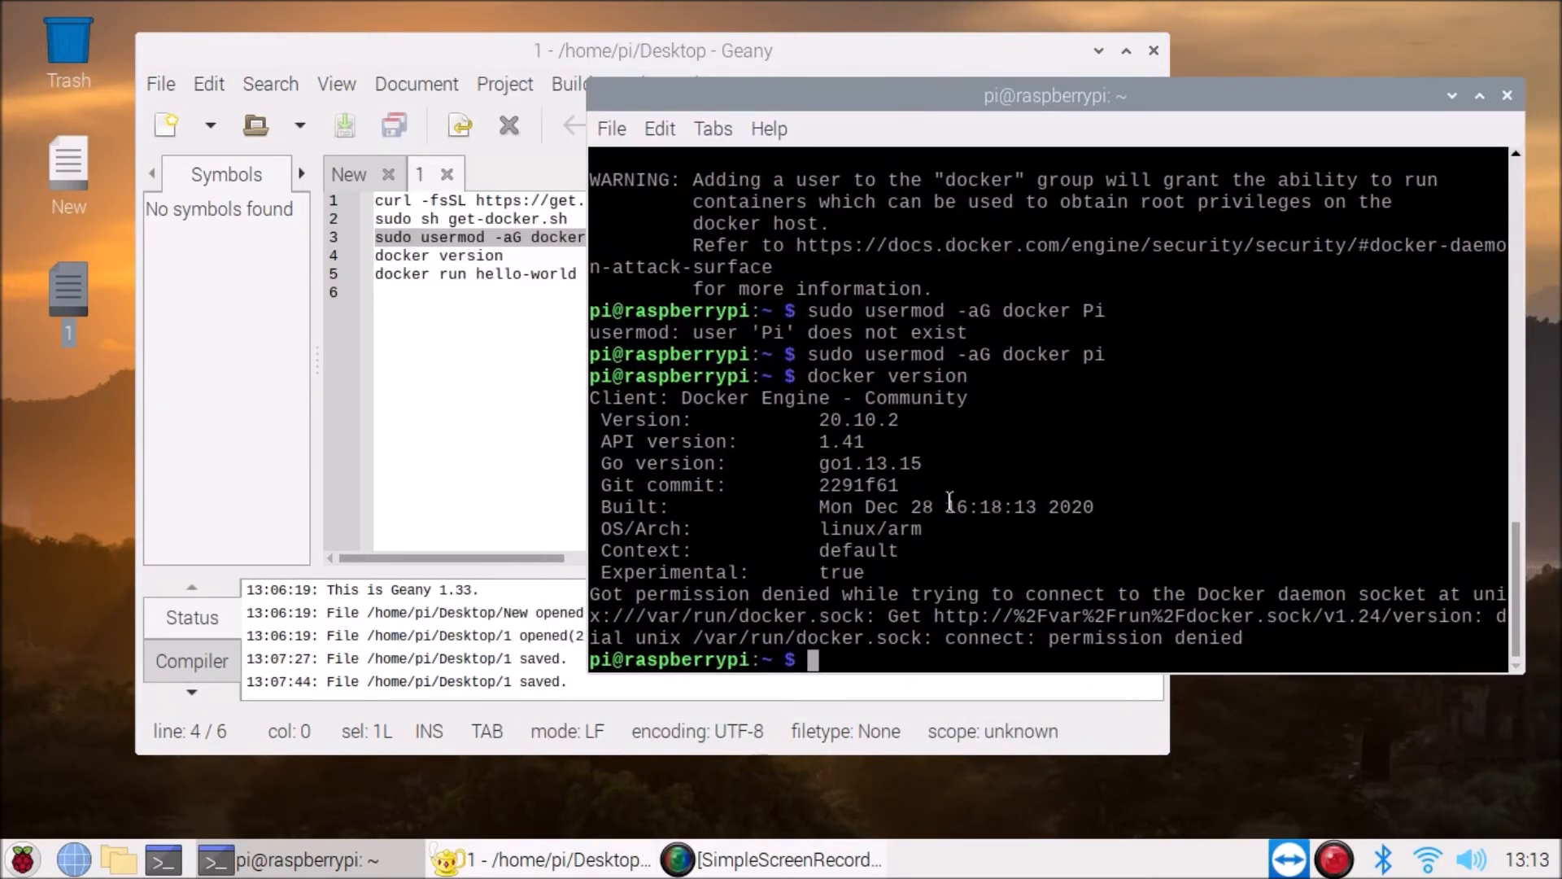
- Run 'docker run hello-world' without sudo, then retype the command
type("doc")
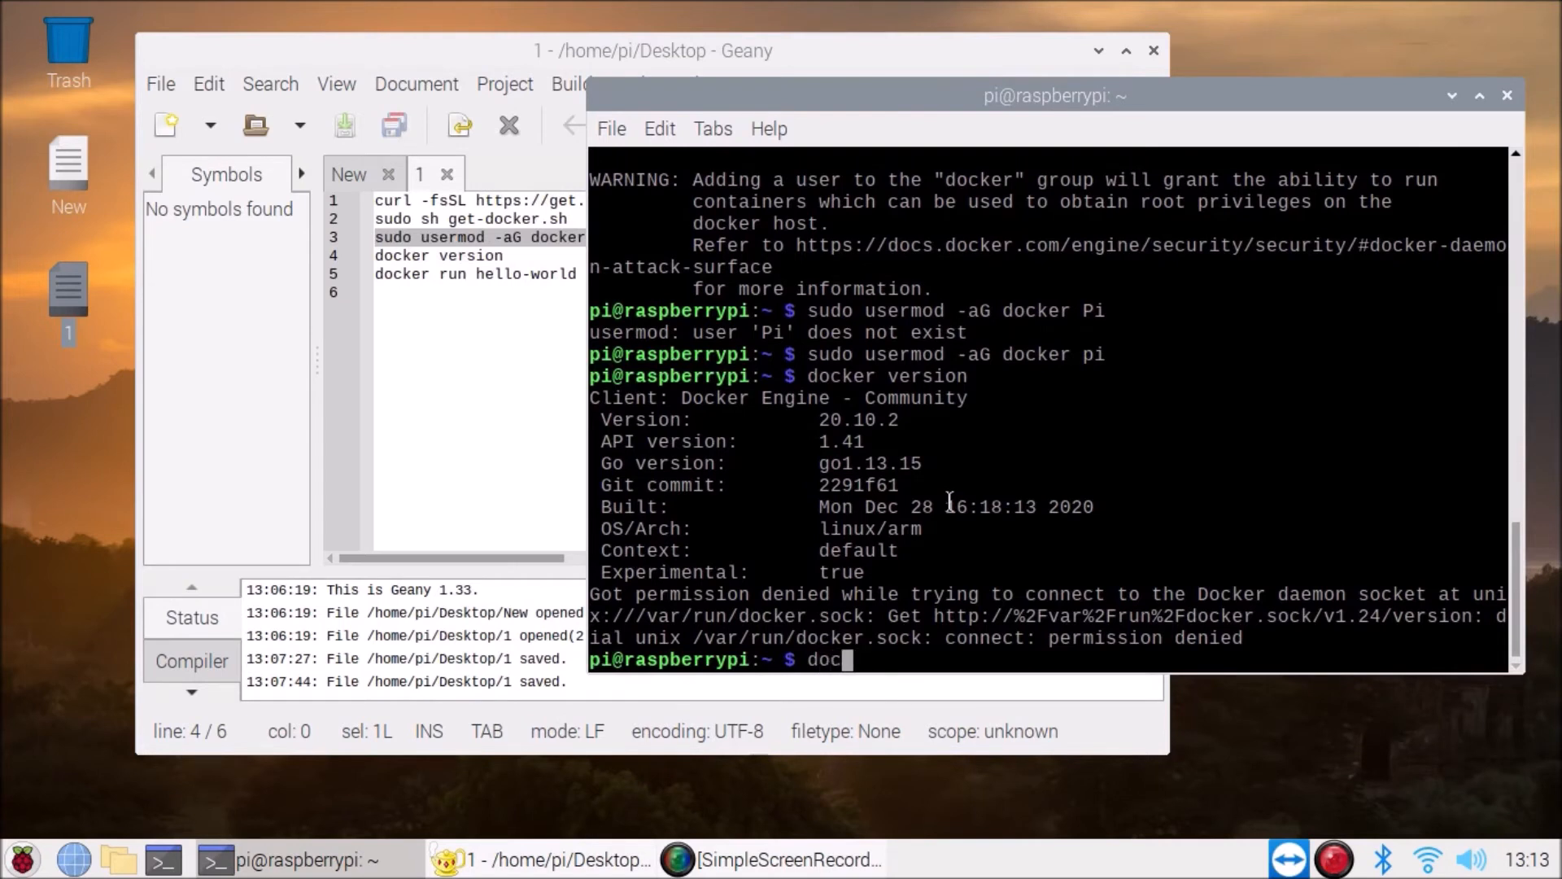
type("ker")
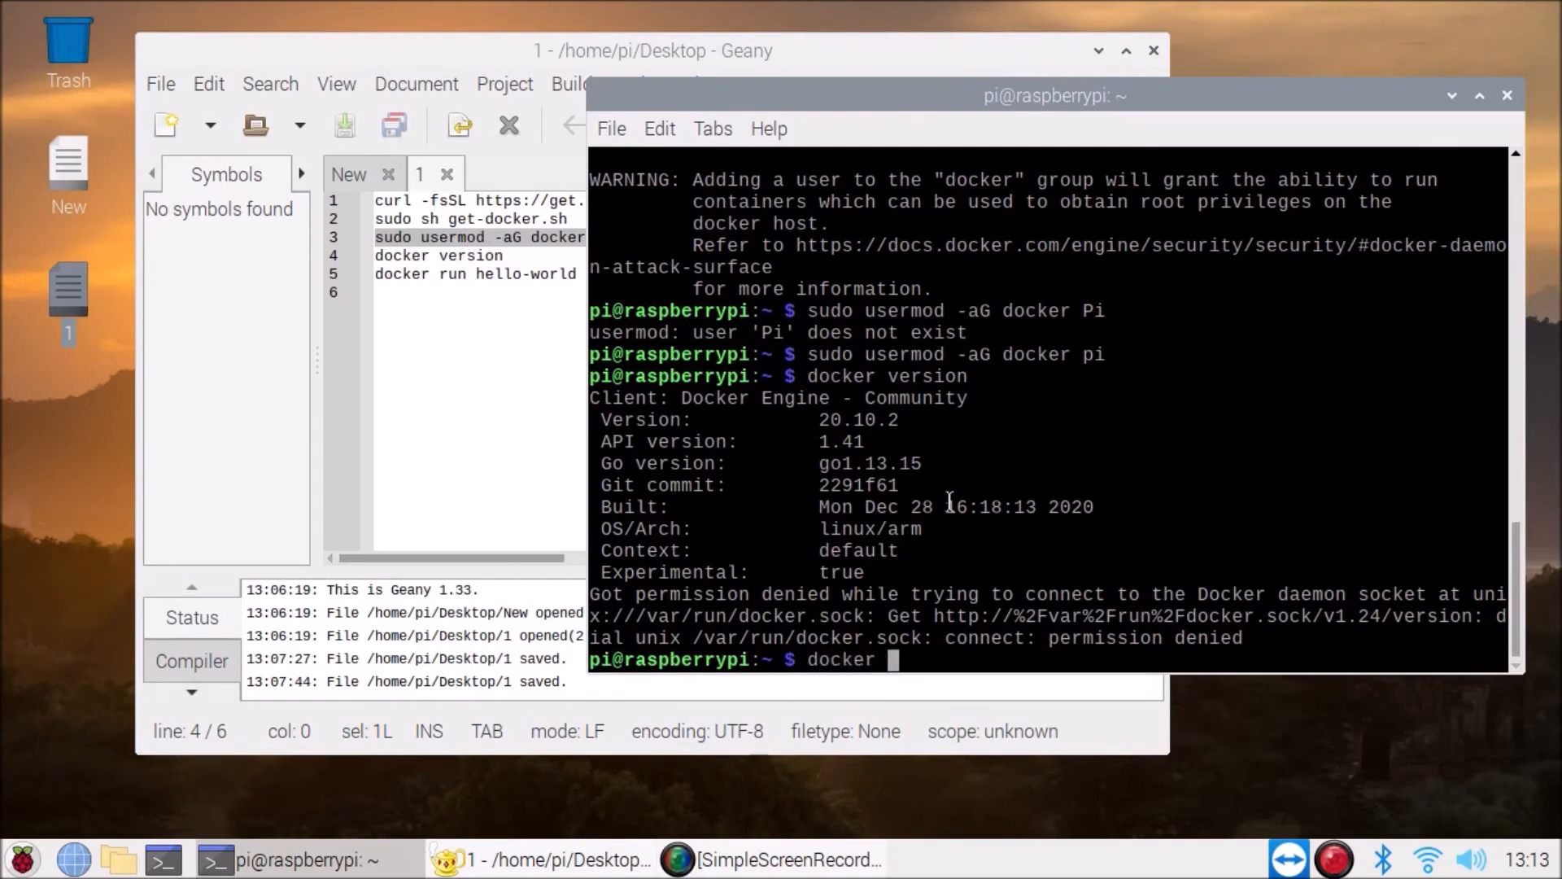
type("run hello-world")
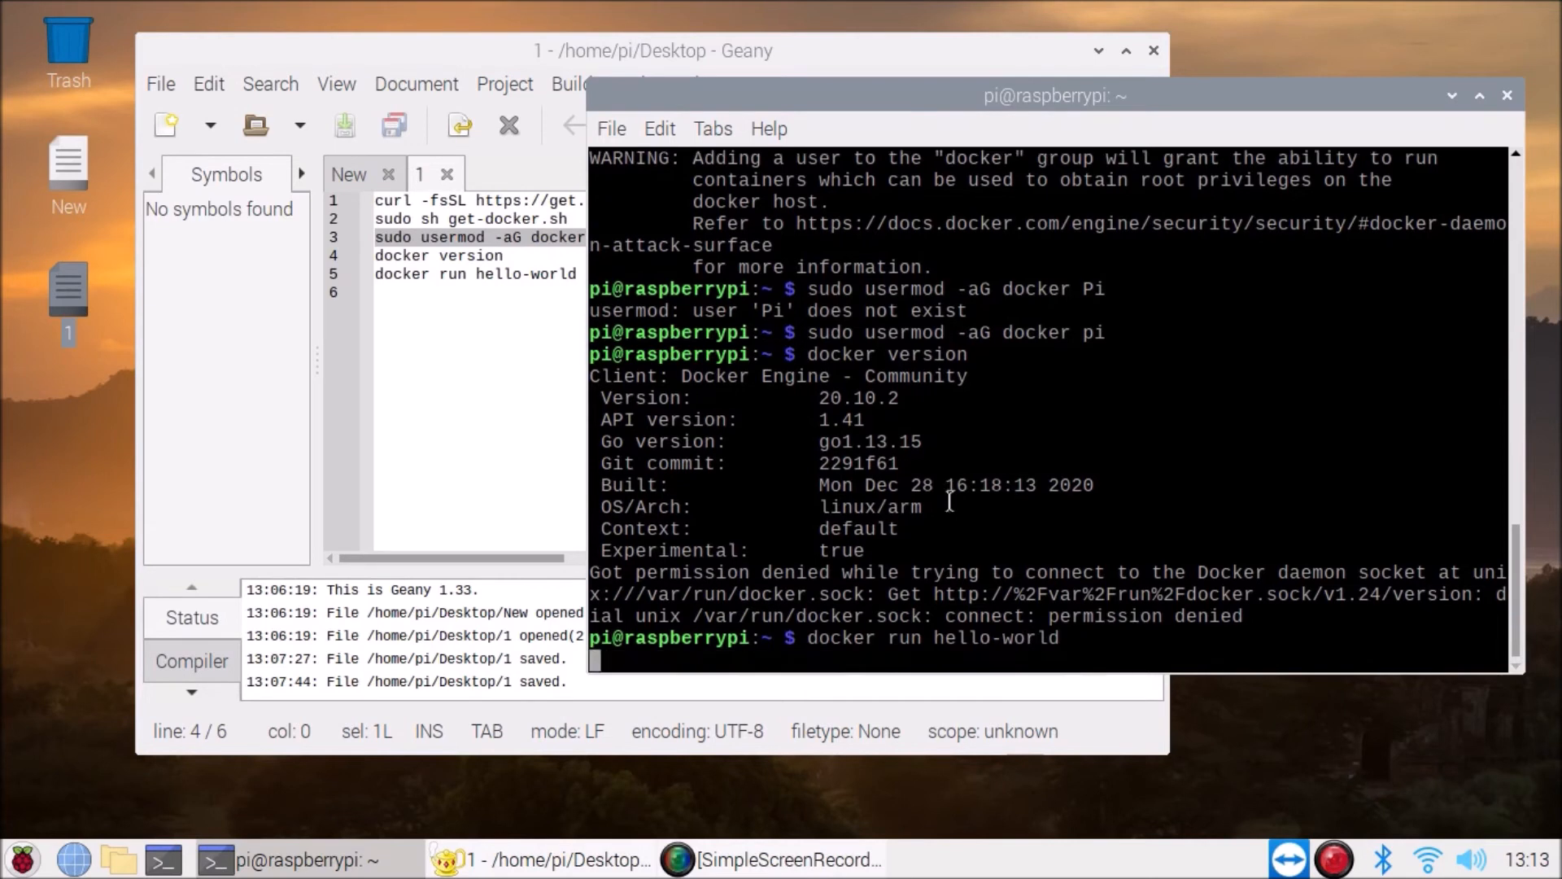
key("Return")
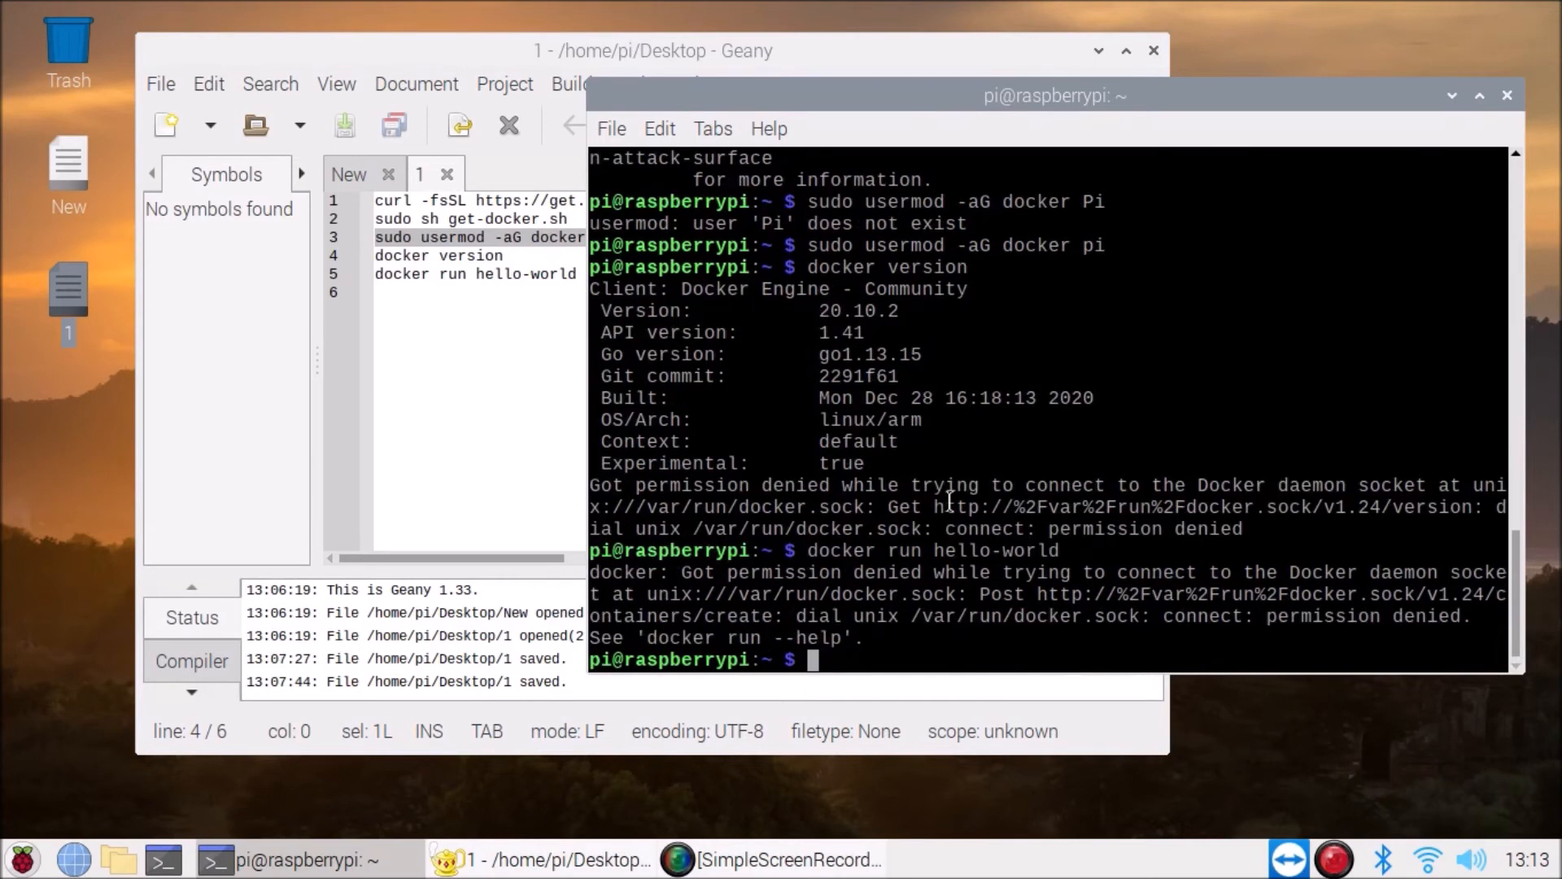
type("docker run hello-world")
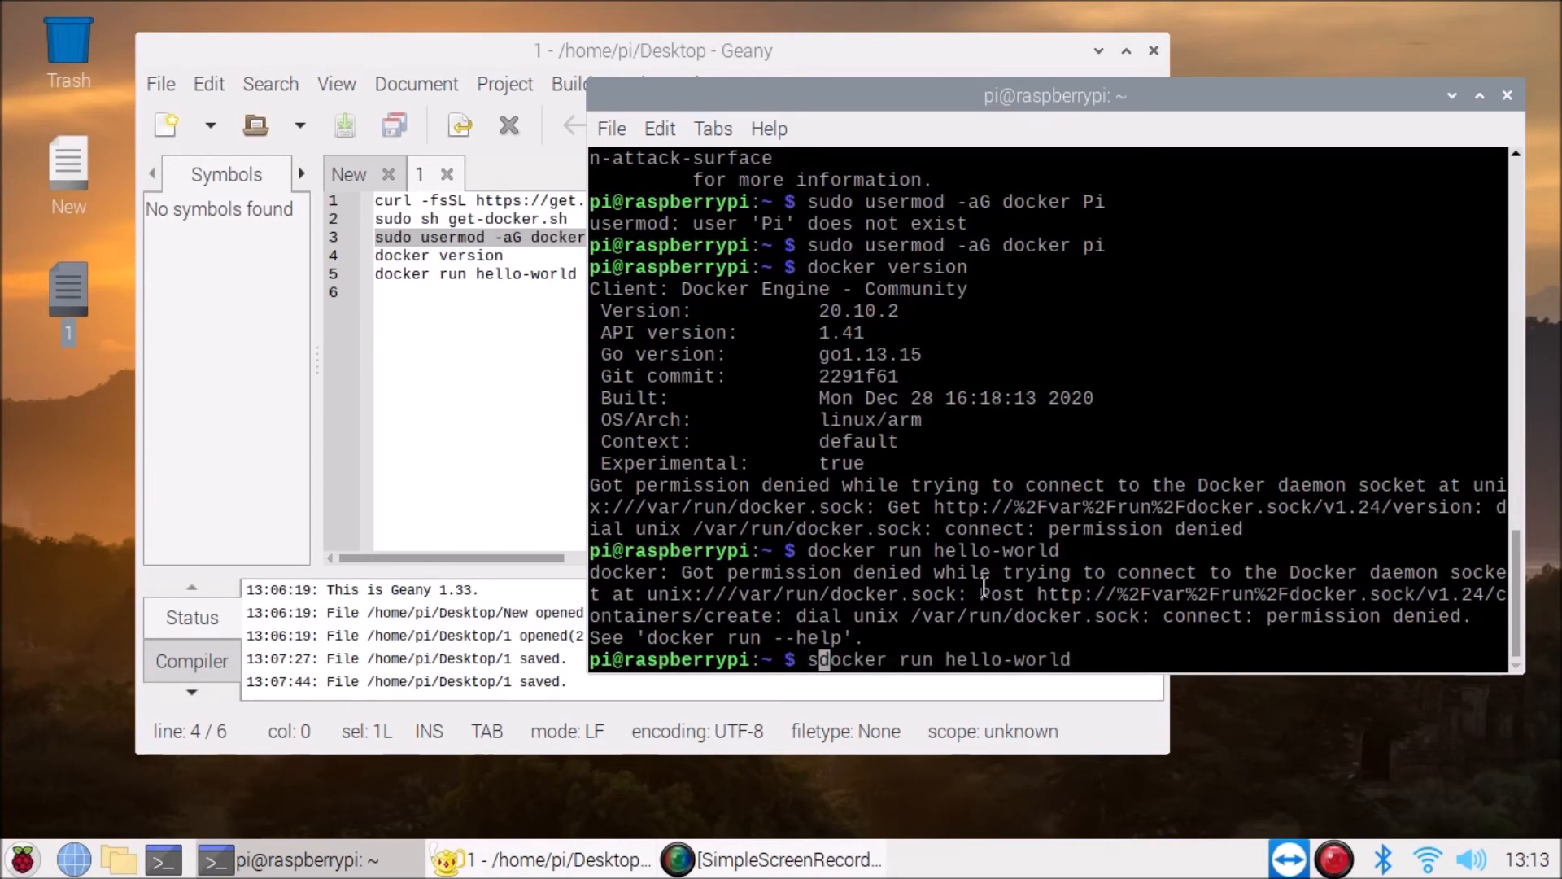
- Run 'sudo docker run hello-world' so Docker fetches the hello-world image
type("sudo")
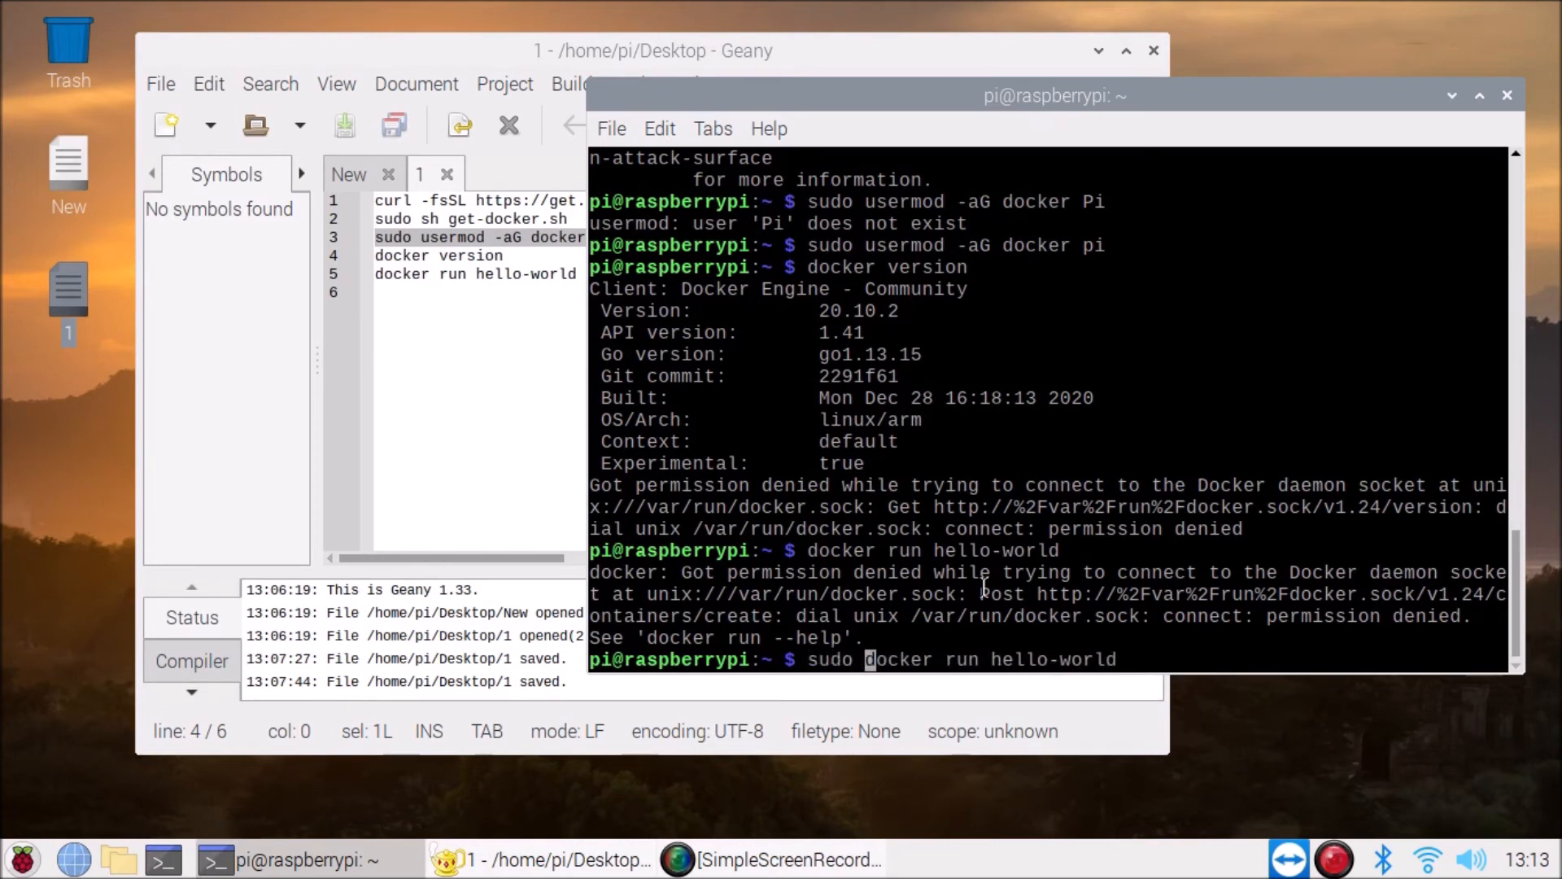
key("Return")
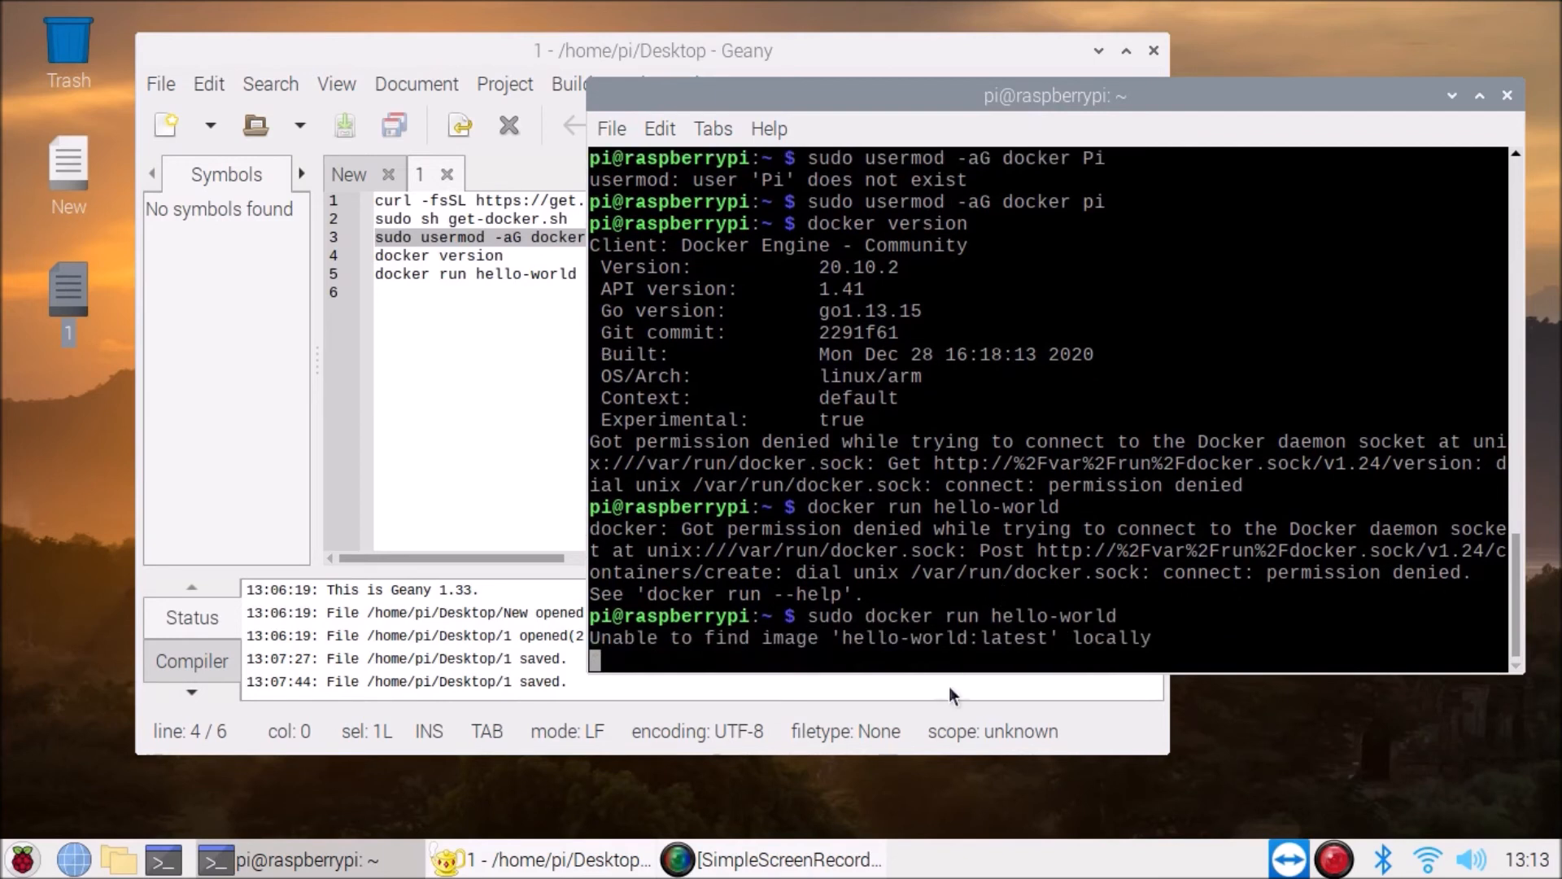
mouse_move(931, 731)
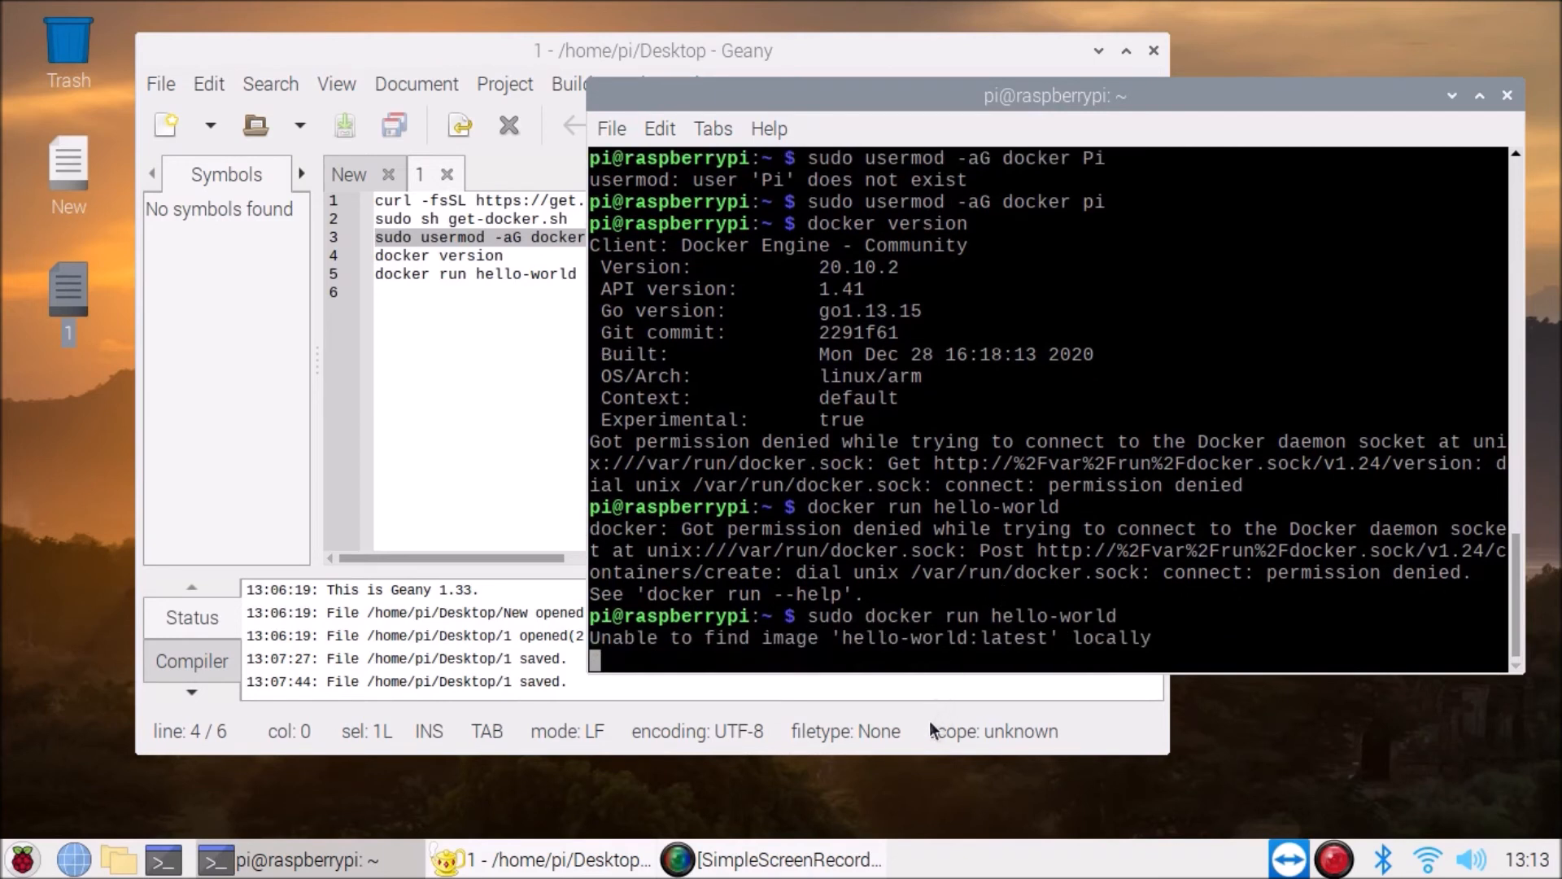
mouse_move(747, 657)
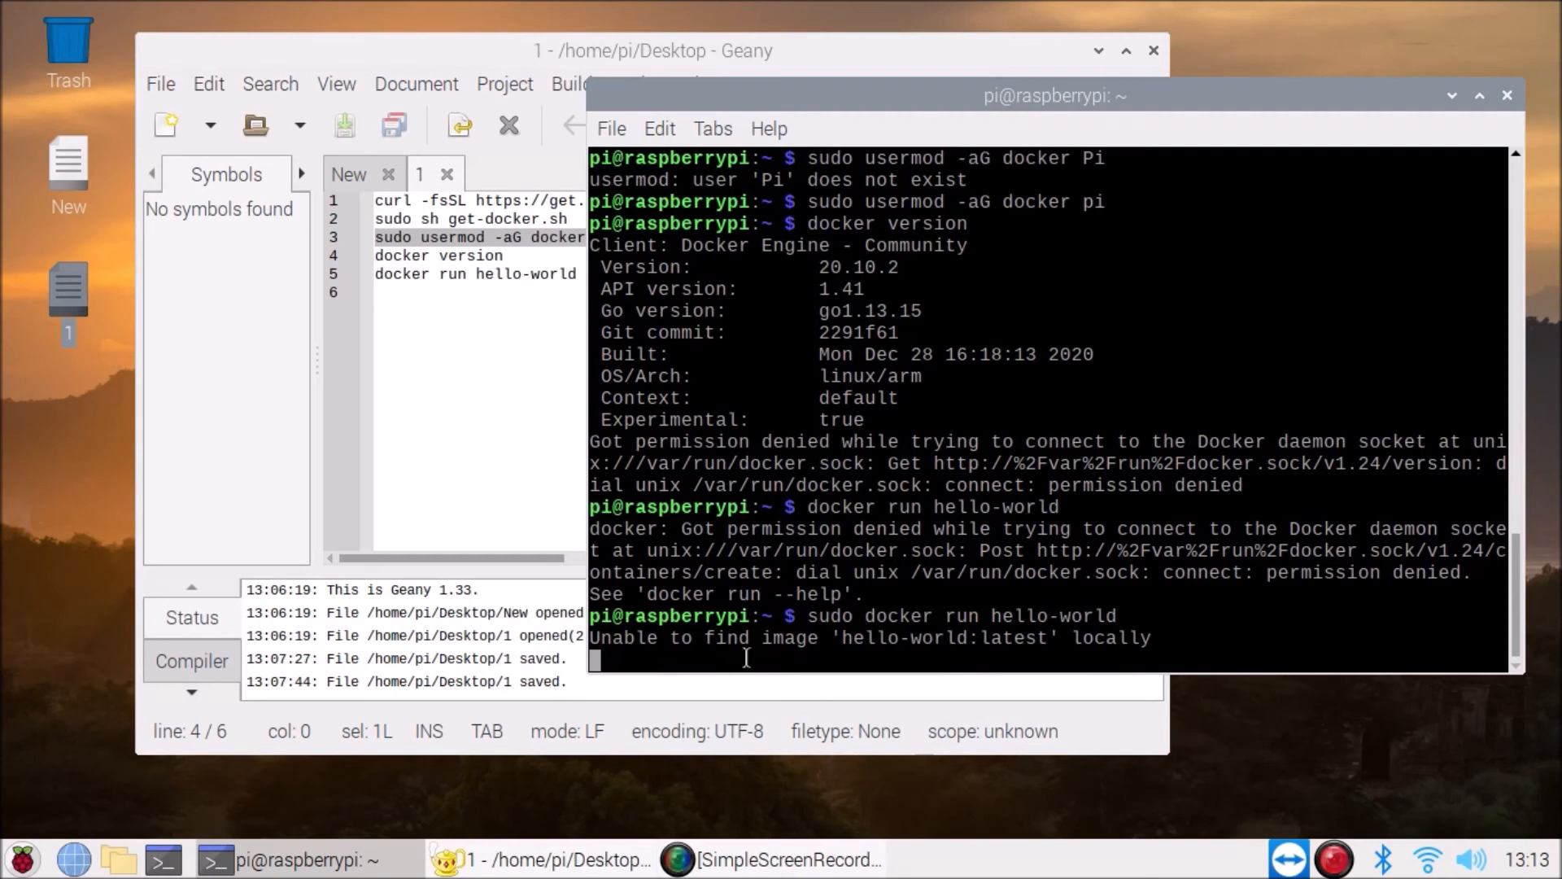
mouse_move(1151, 659)
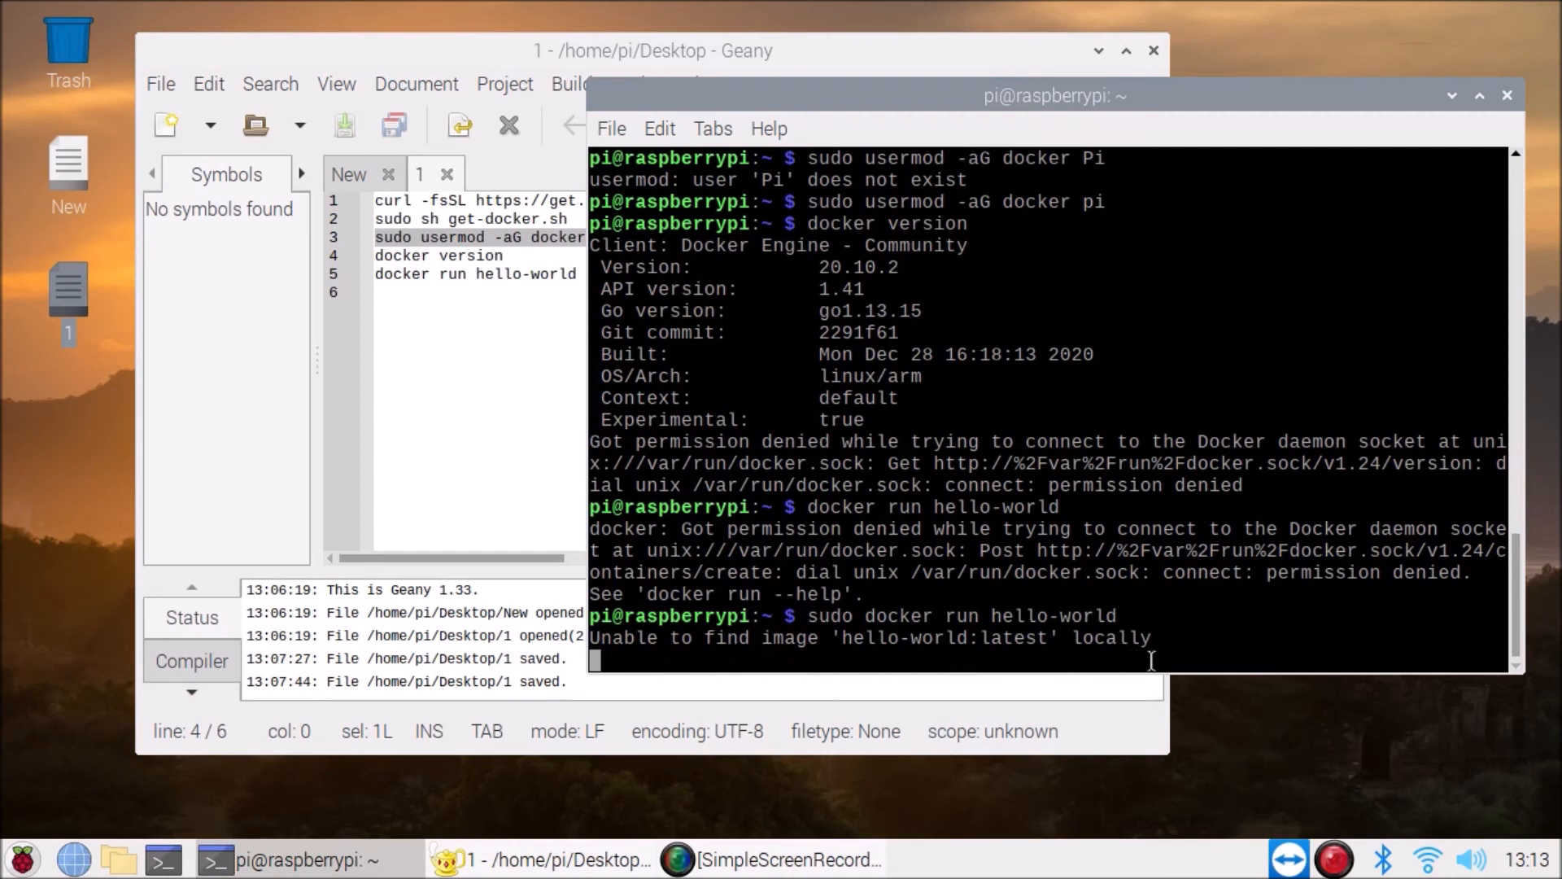
mouse_move(1144, 719)
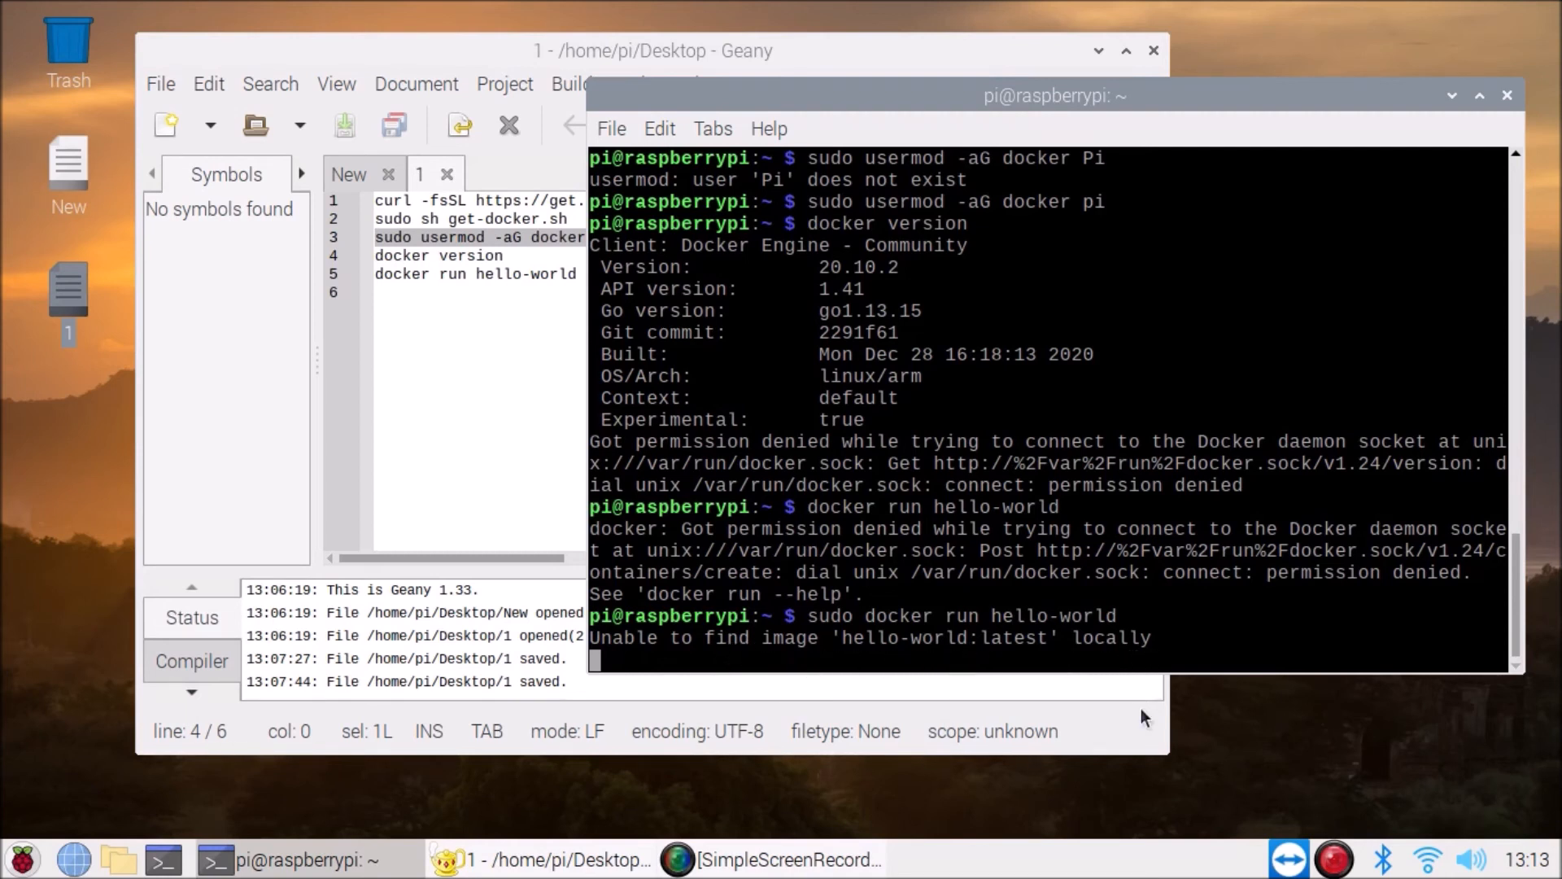